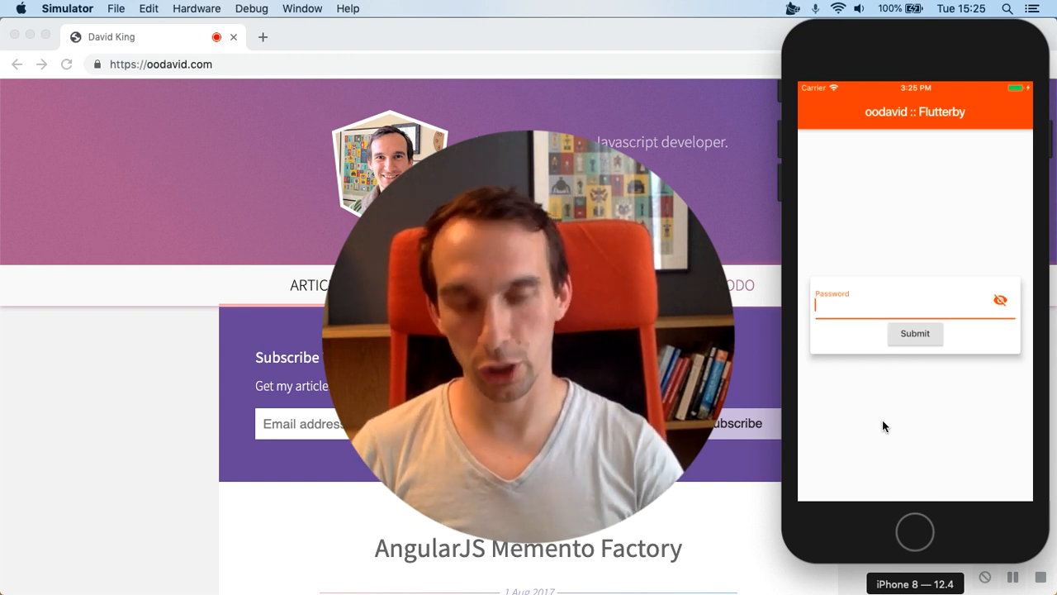
type("password")
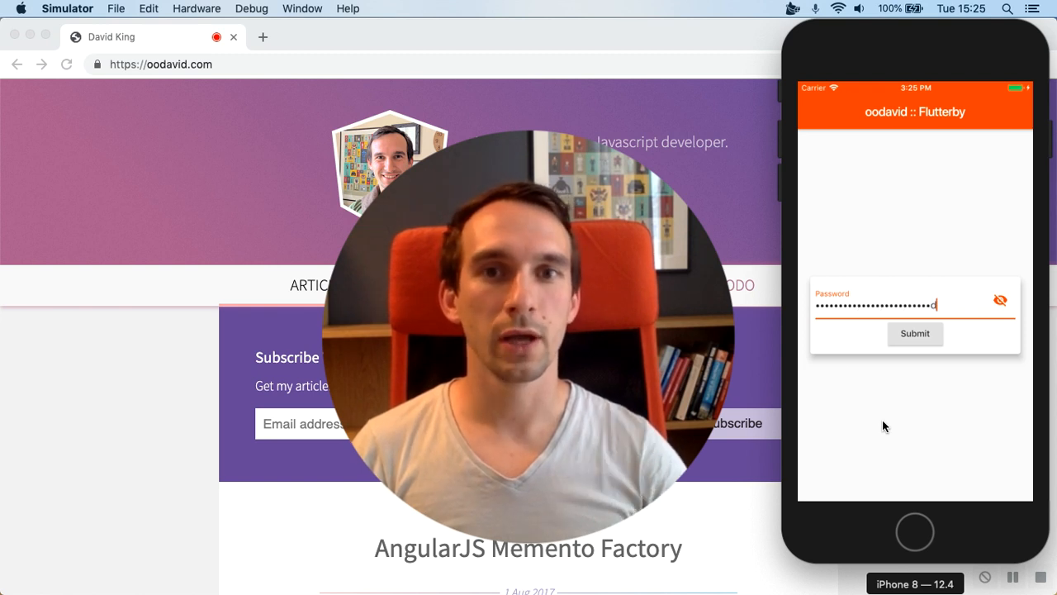
left_click(1000, 299)
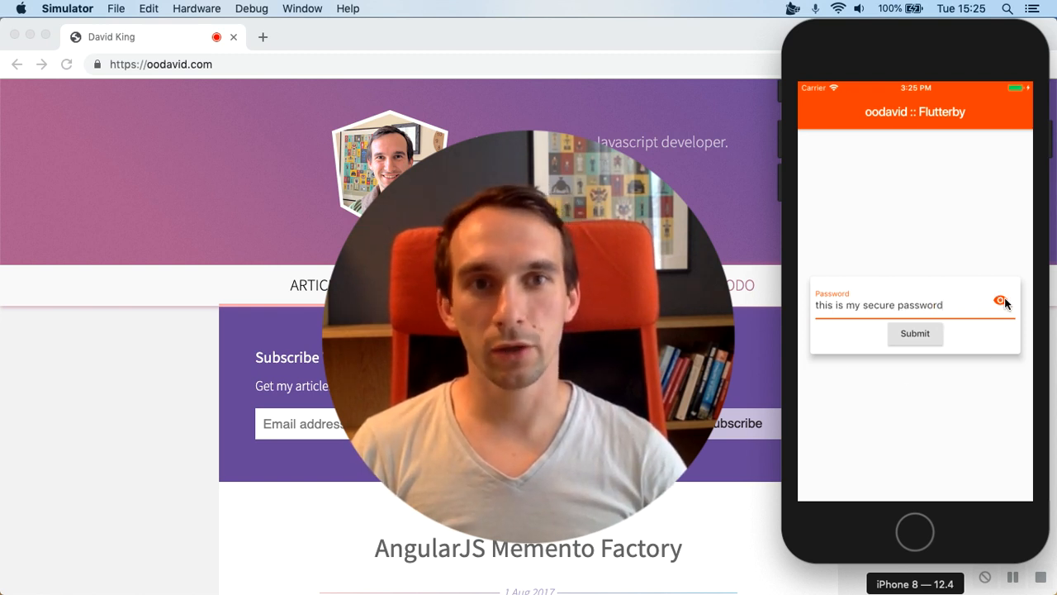
left_click(1001, 297)
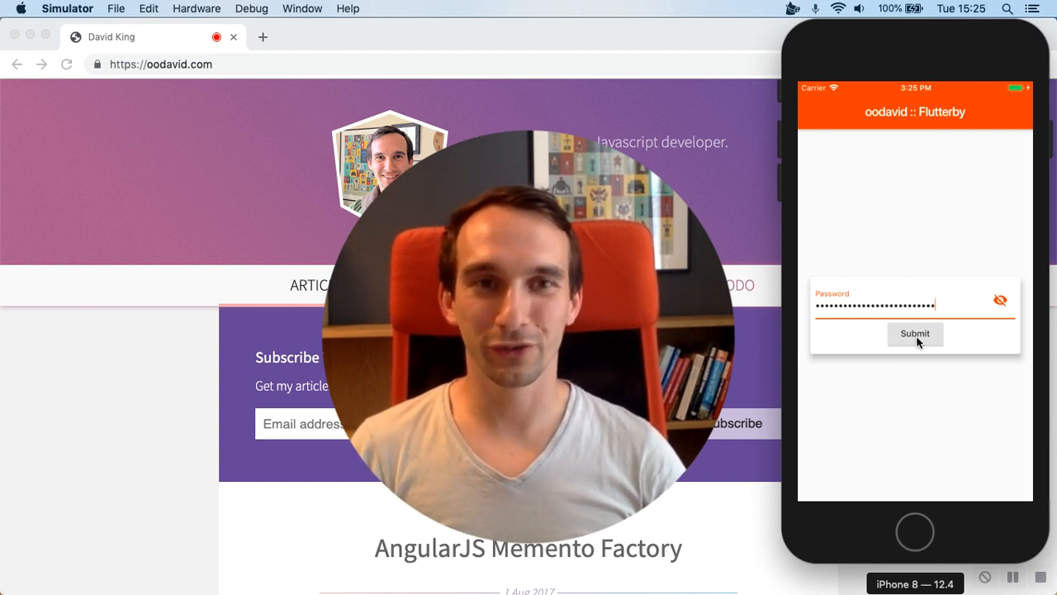
left_click(915, 334)
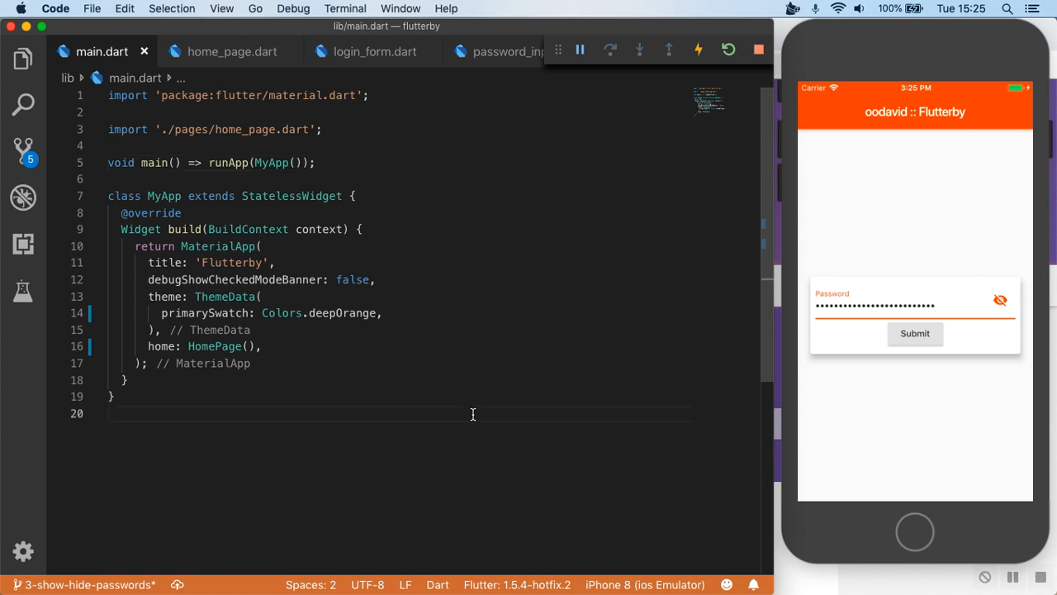
mouse_move(400, 286)
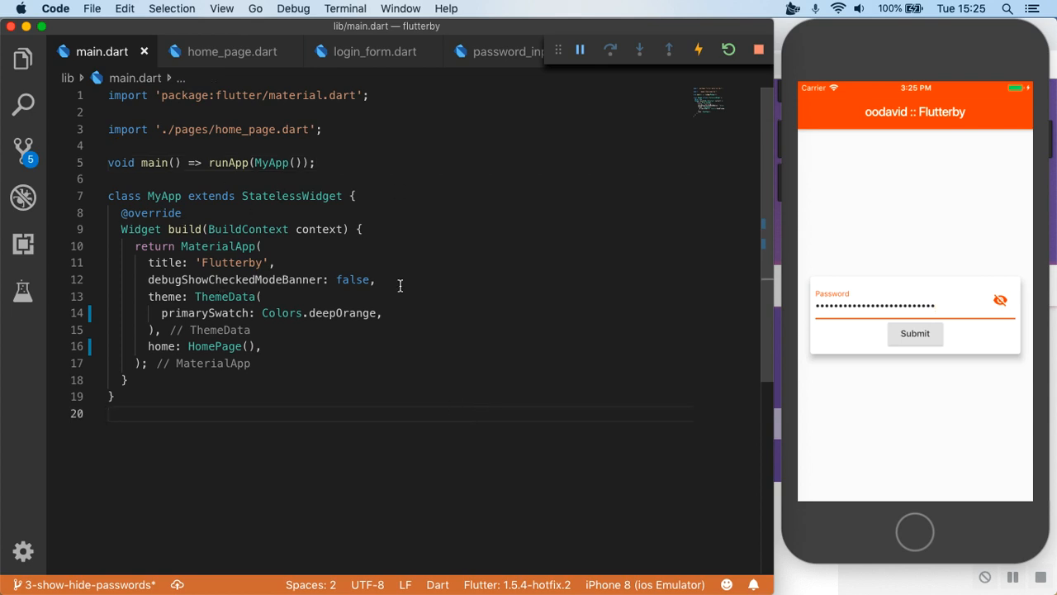
mouse_move(307, 360)
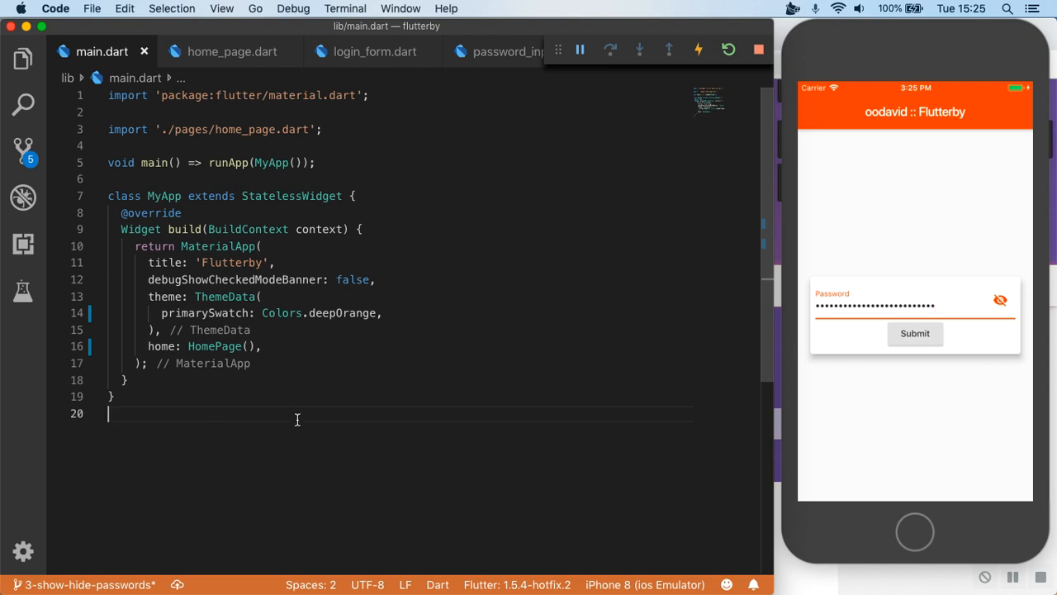
Step: Close main.dart and switch to home_page.dart showing the SingleChildScrollView-wrapped LoginForm
left_click(265, 51)
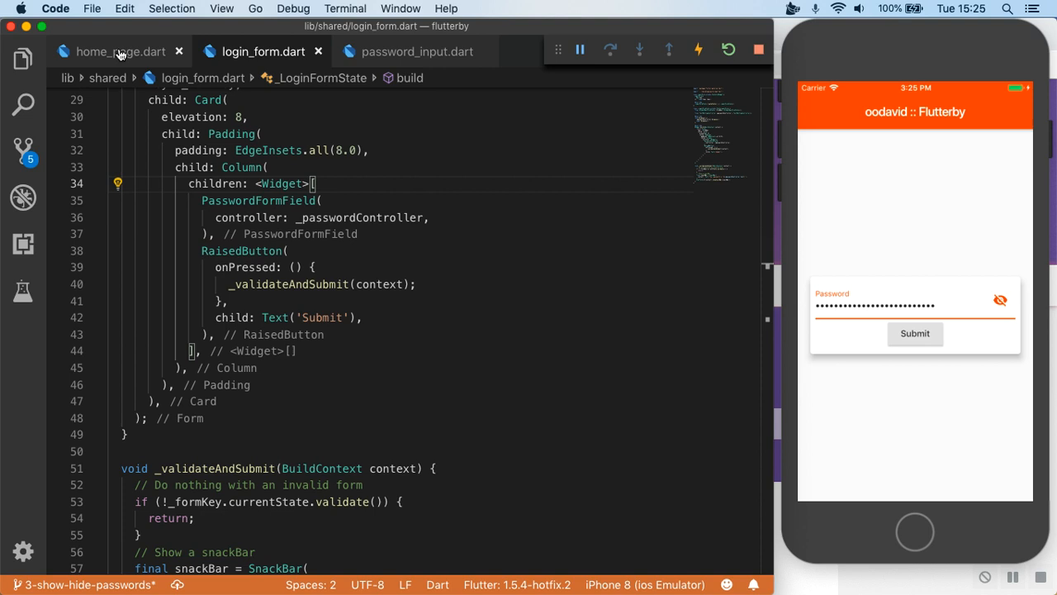
left_click(119, 51)
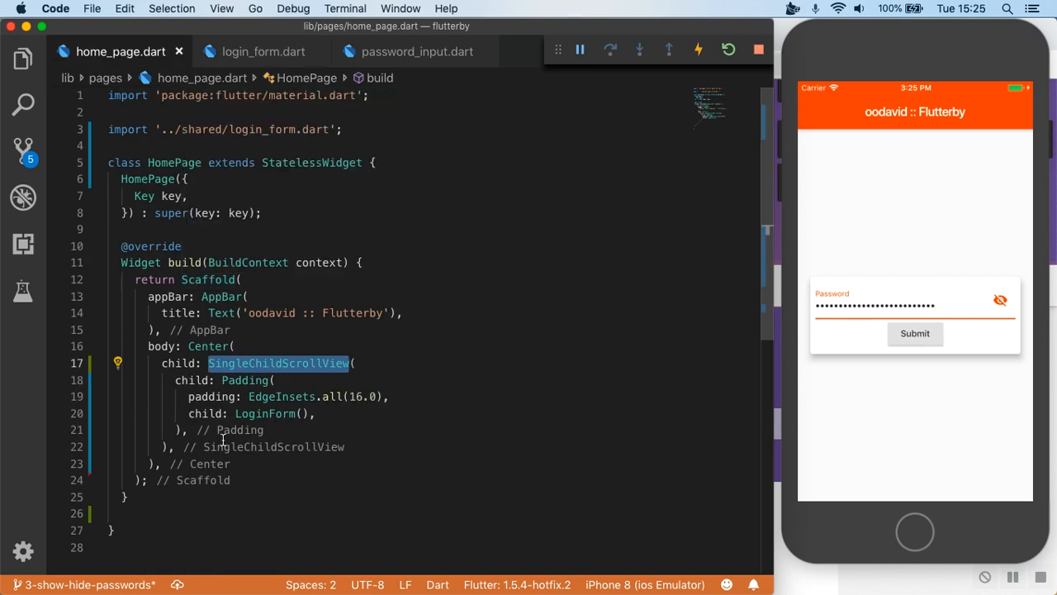
mouse_move(277, 363)
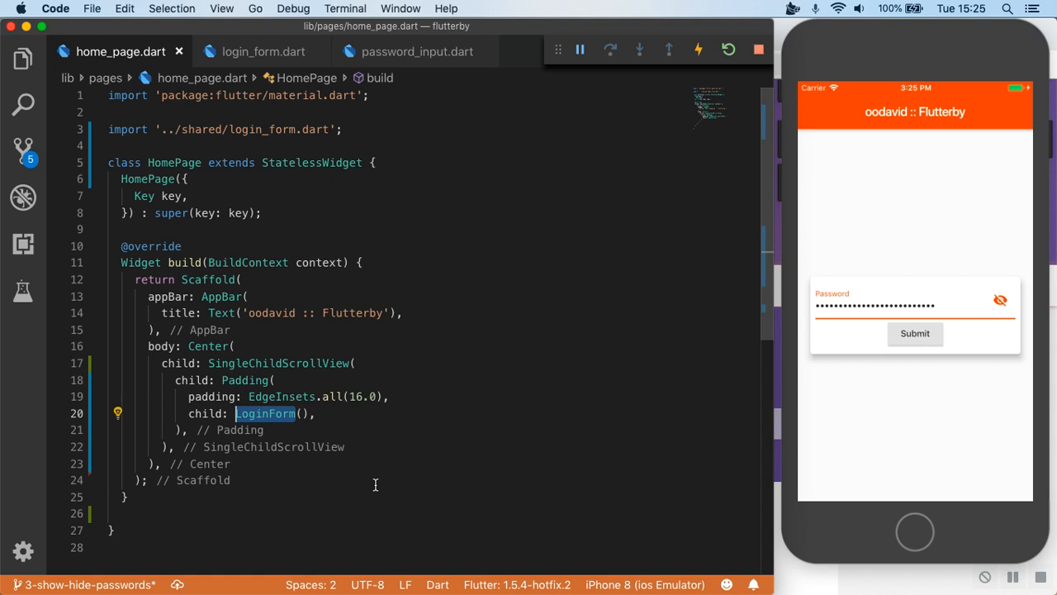
left_click(263, 52)
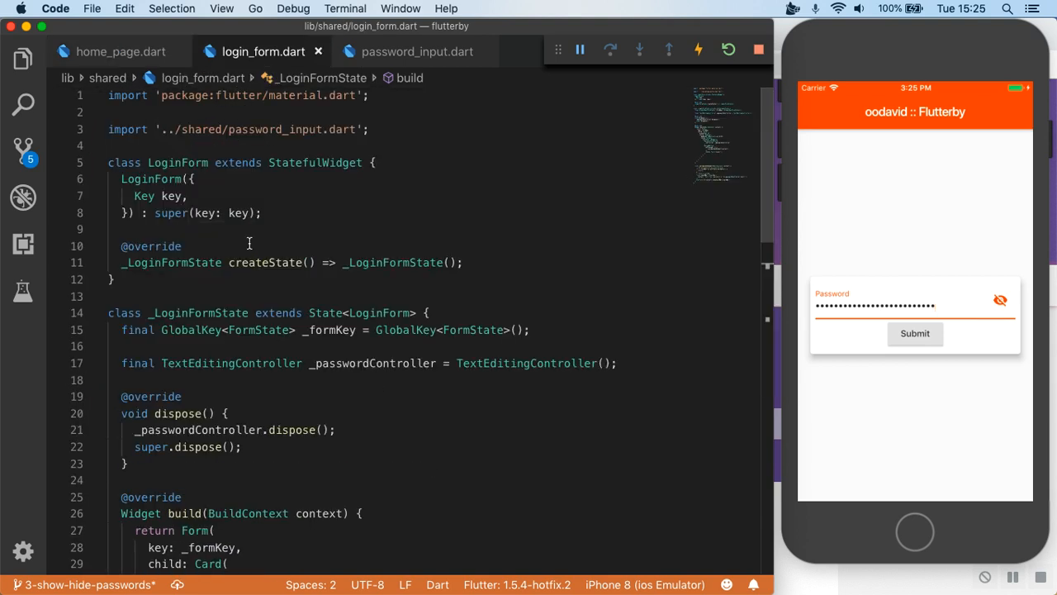
mouse_move(362, 175)
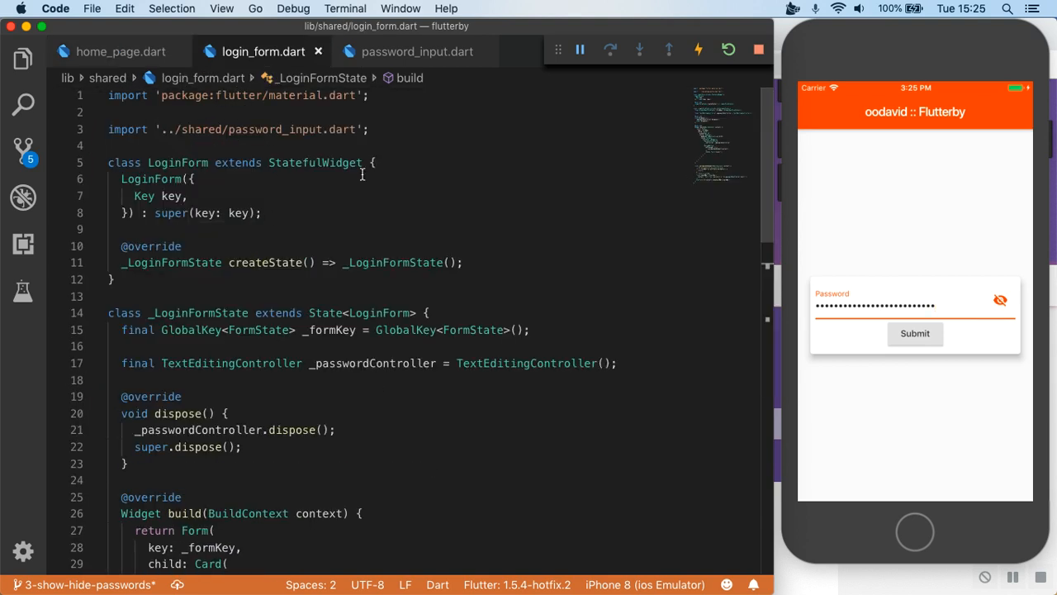
scroll("down", 3)
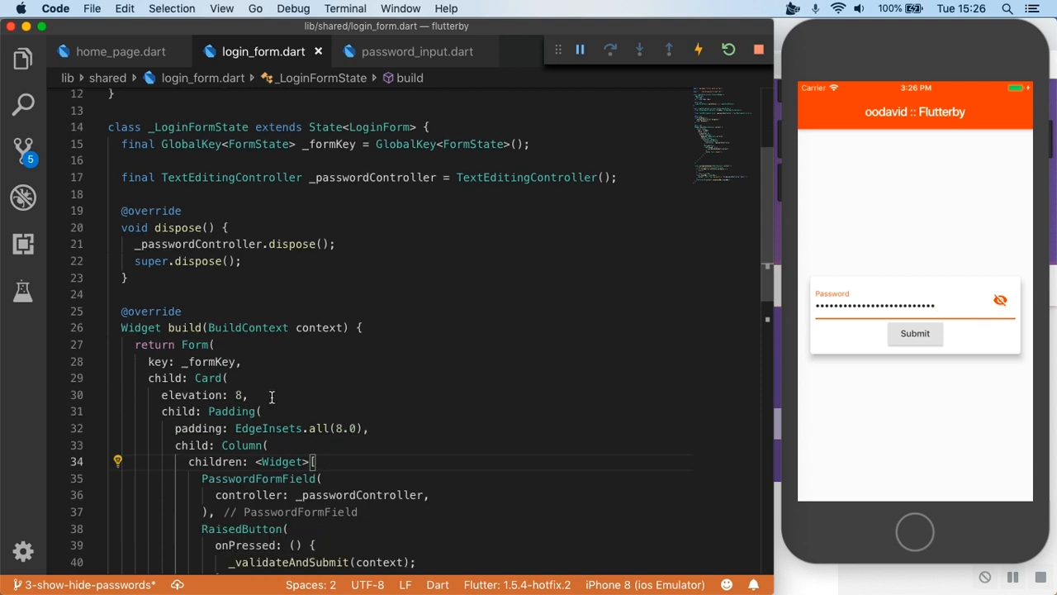
scroll("down", 3)
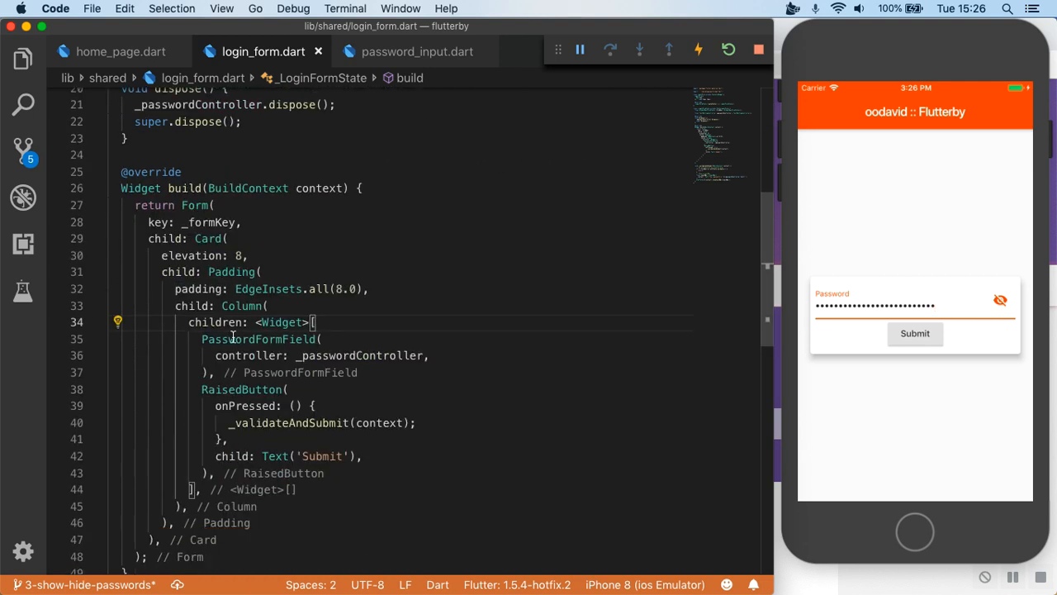
mouse_move(307, 390)
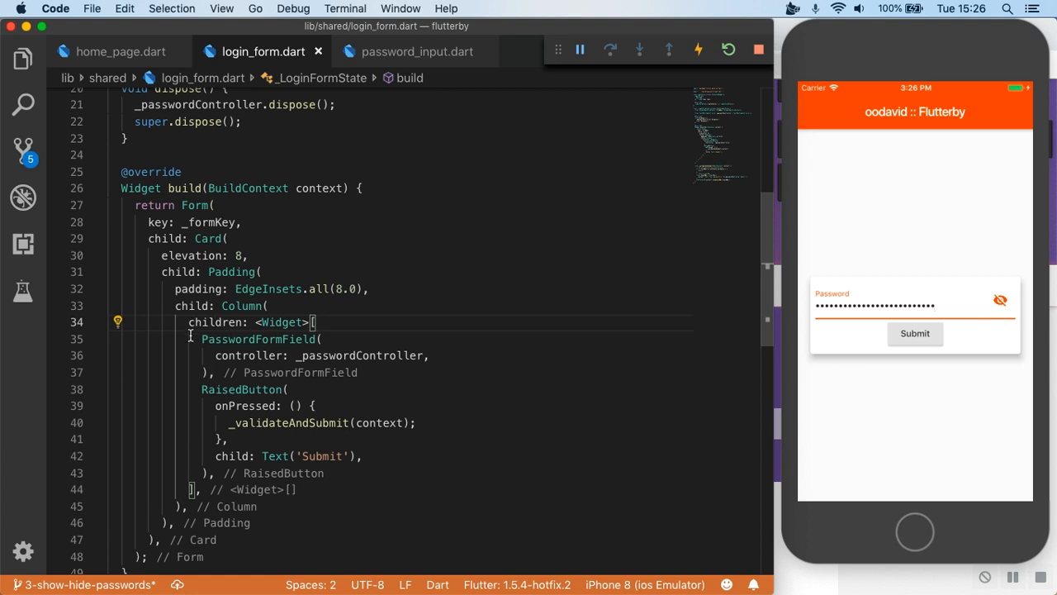
mouse_move(300, 234)
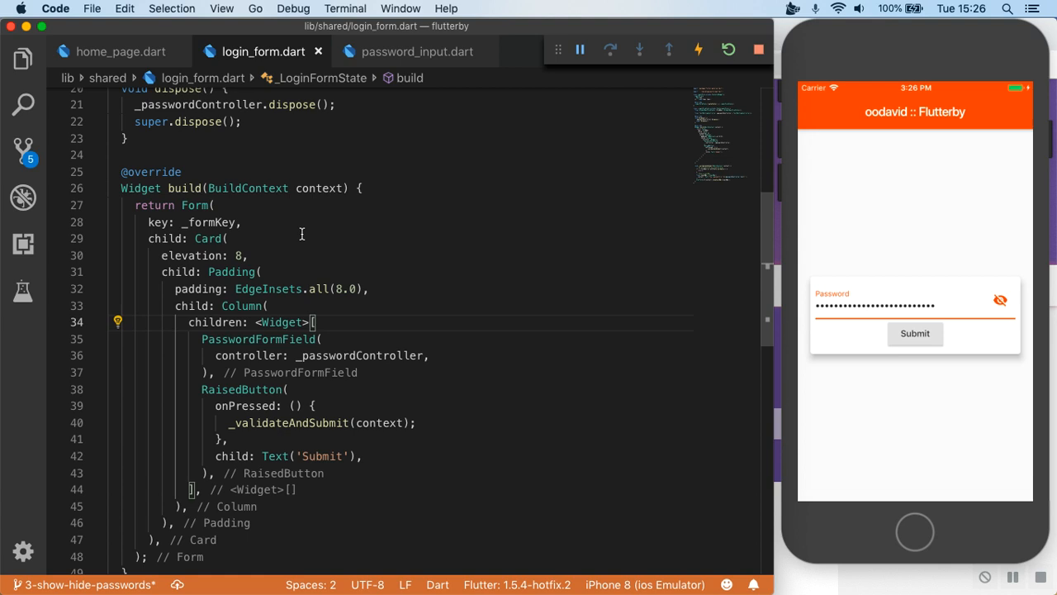
mouse_move(172, 358)
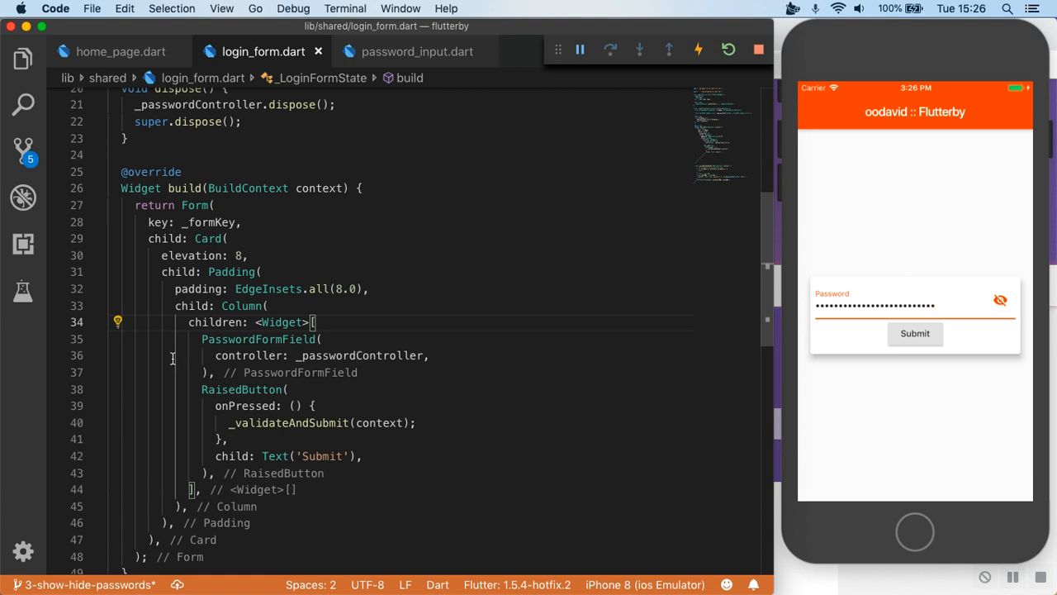
scroll("up", 3)
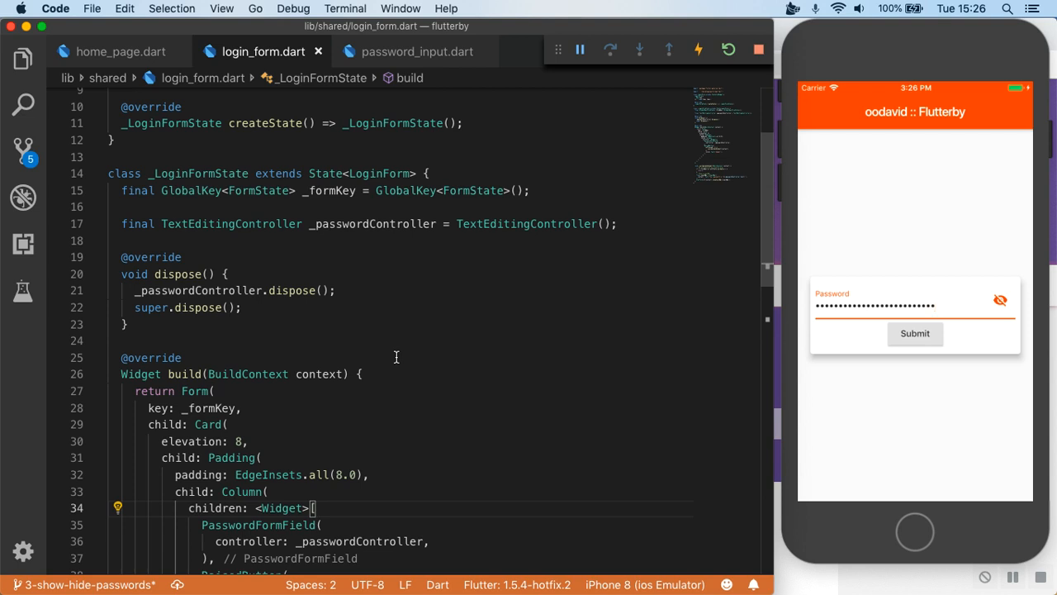
mouse_move(238, 238)
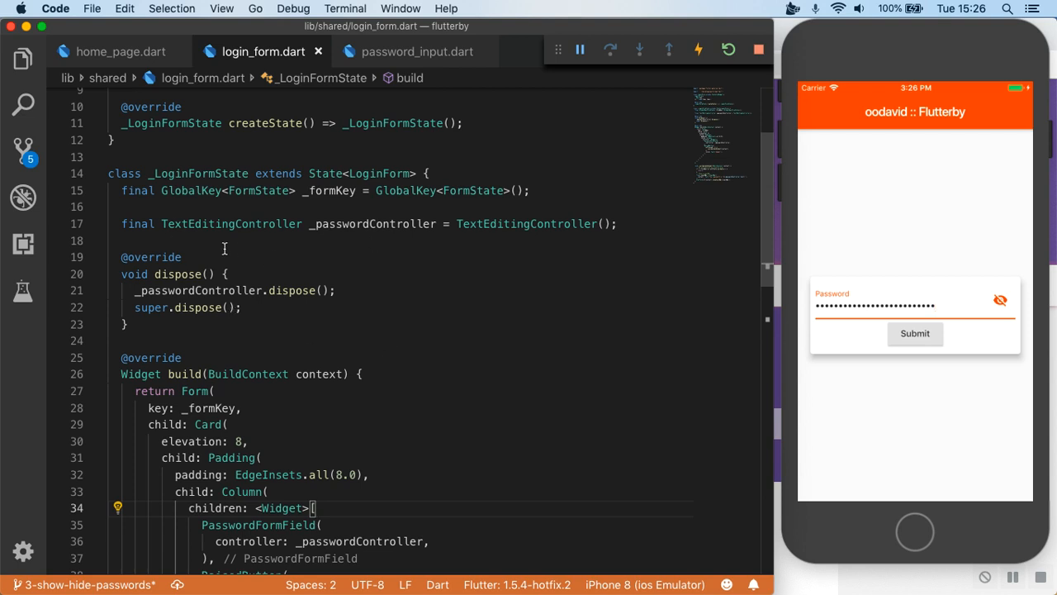
scroll("up", 3)
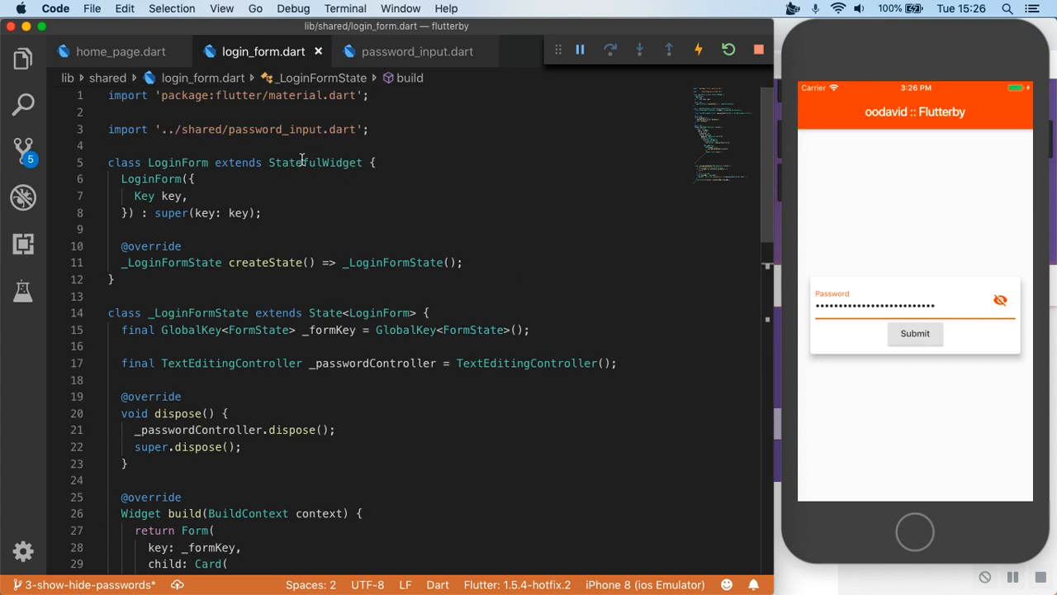
mouse_move(152, 244)
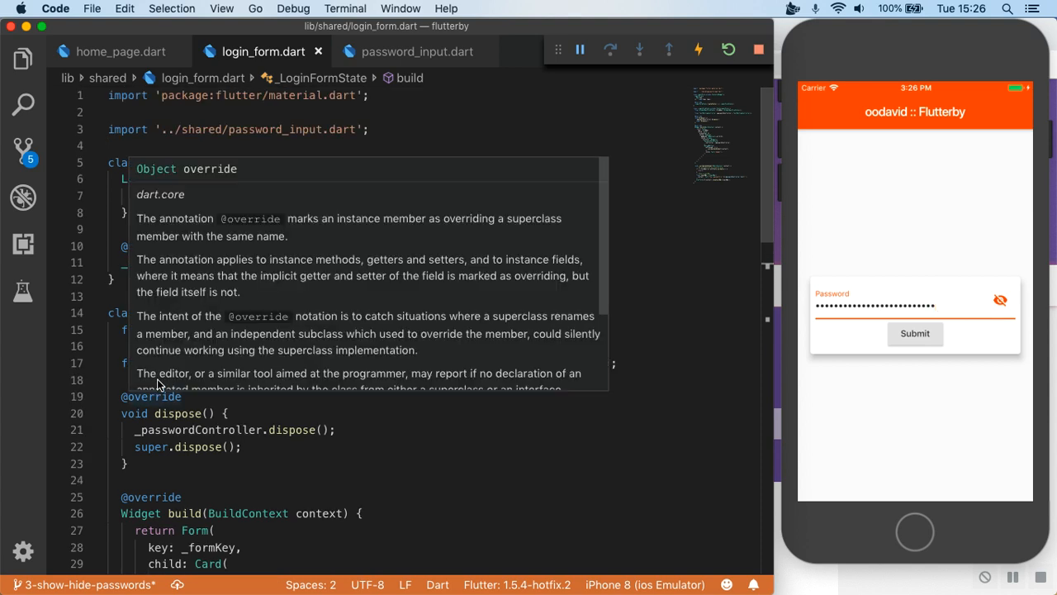
left_click(135, 463)
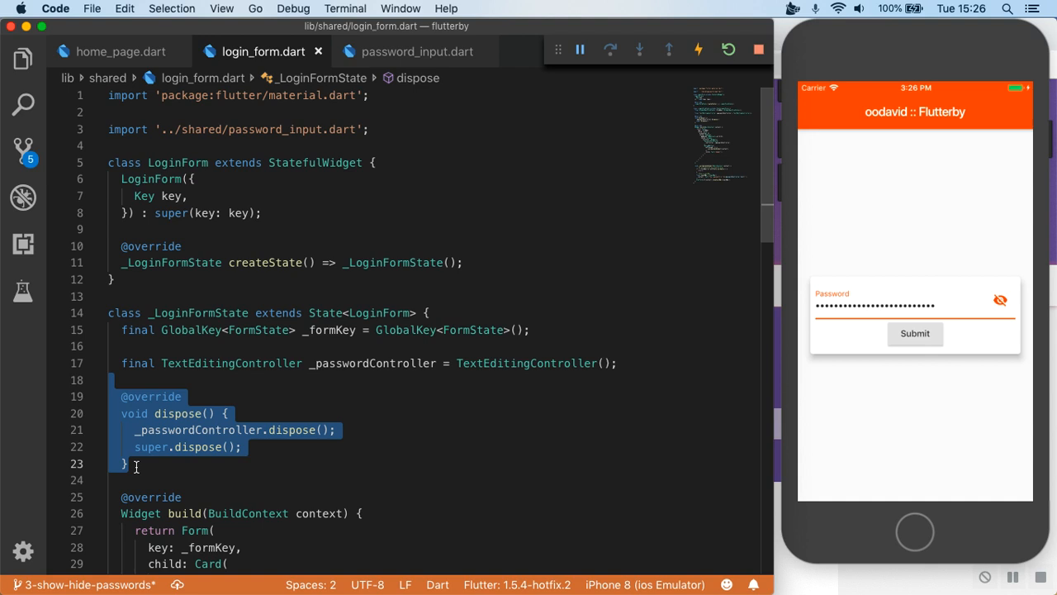
left_click(301, 438)
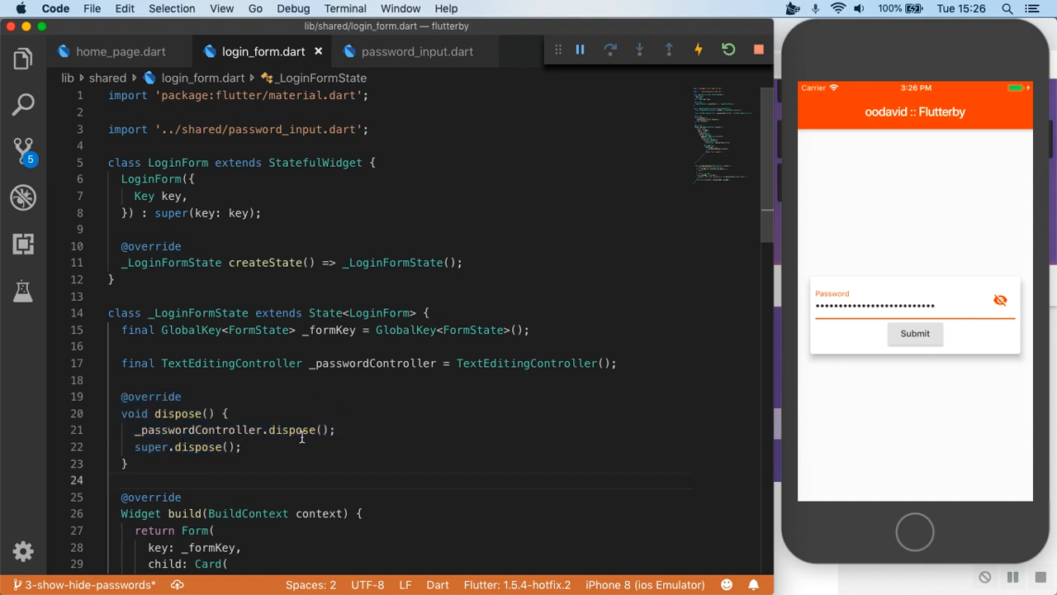
mouse_move(350, 444)
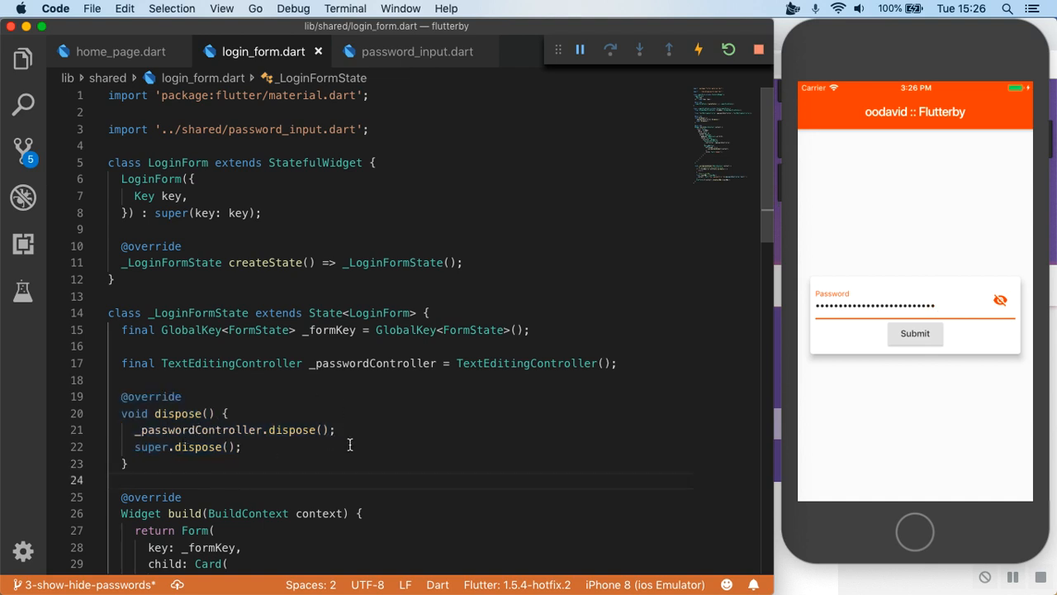
scroll("down", 3)
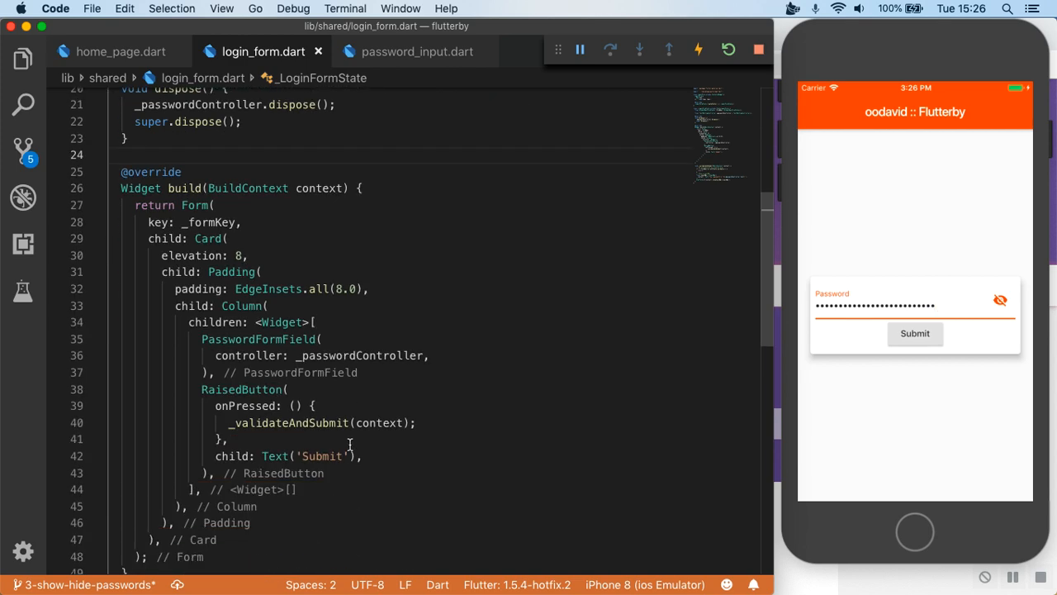
mouse_move(239, 389)
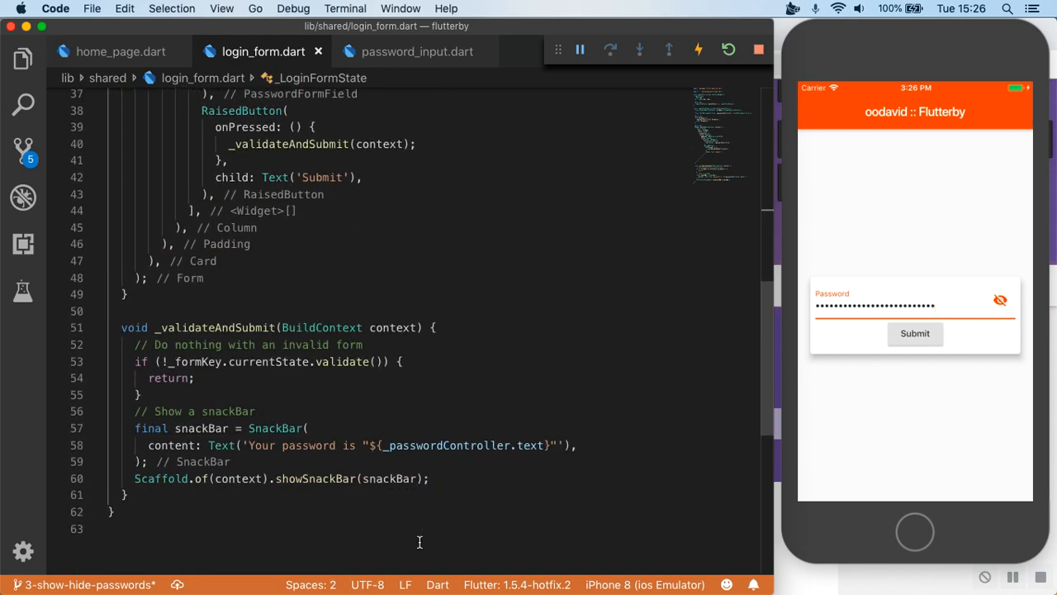
scroll("up", 3)
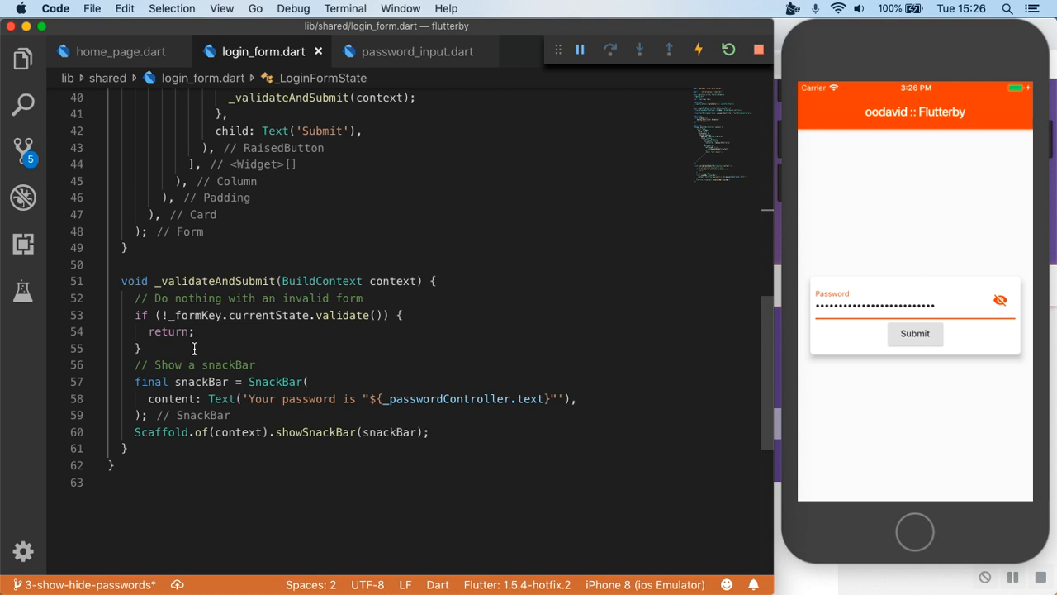
mouse_move(476, 423)
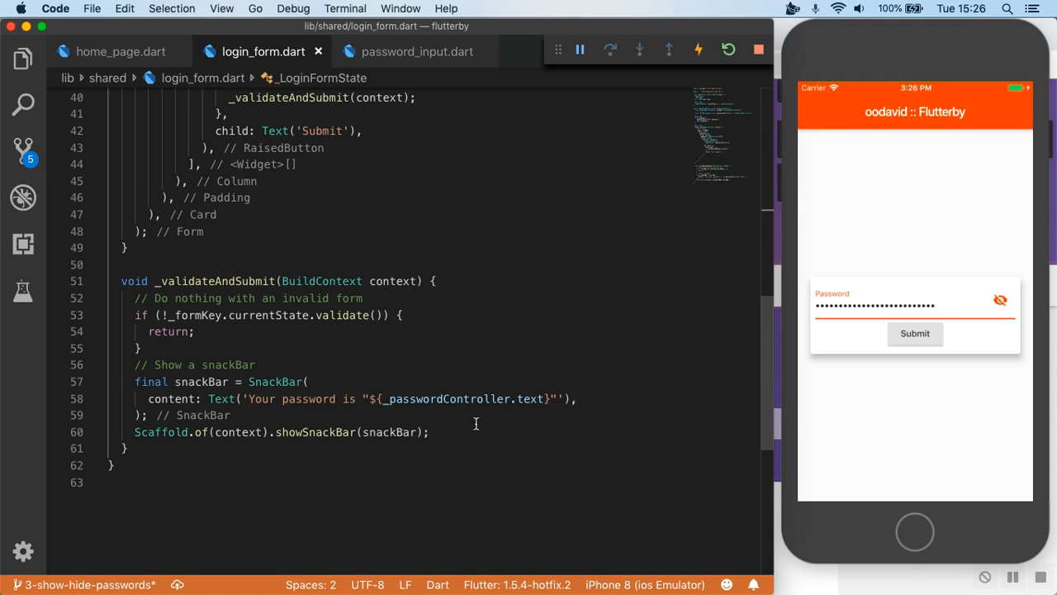
left_click(405, 482)
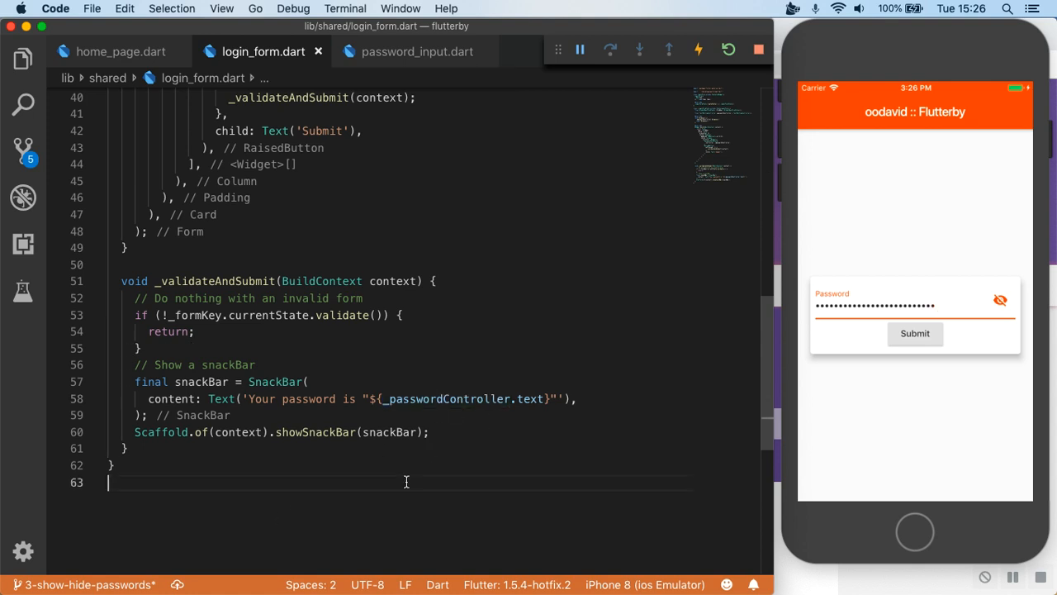
scroll("up", 3)
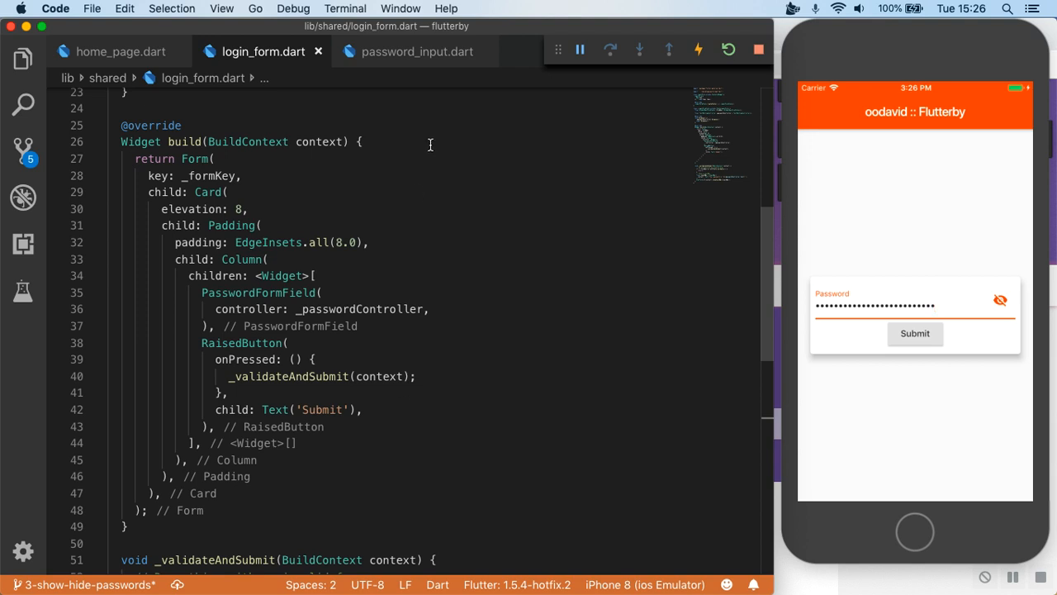
mouse_move(413, 51)
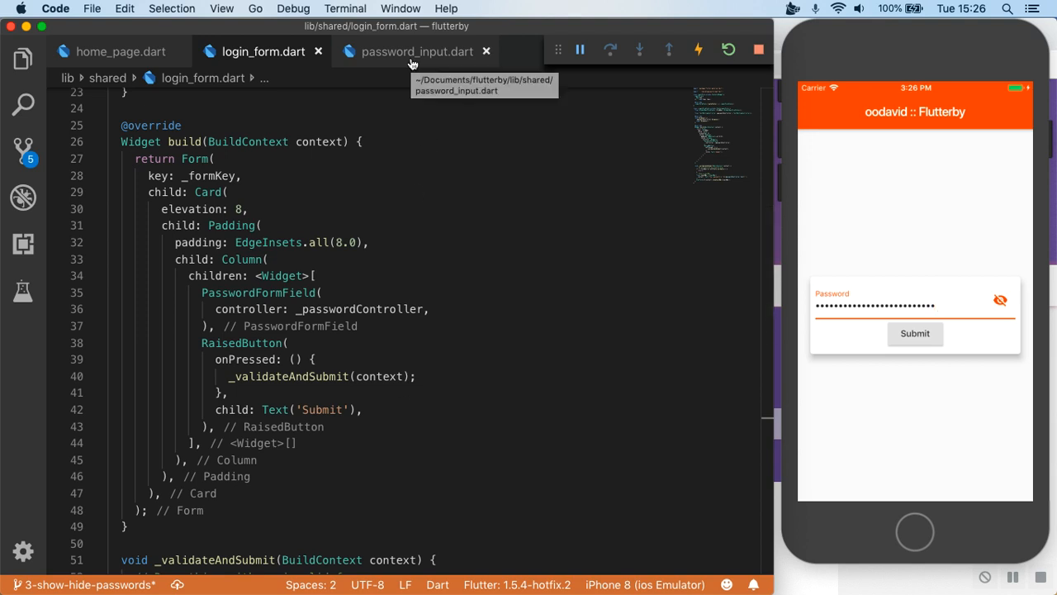
left_click(416, 51)
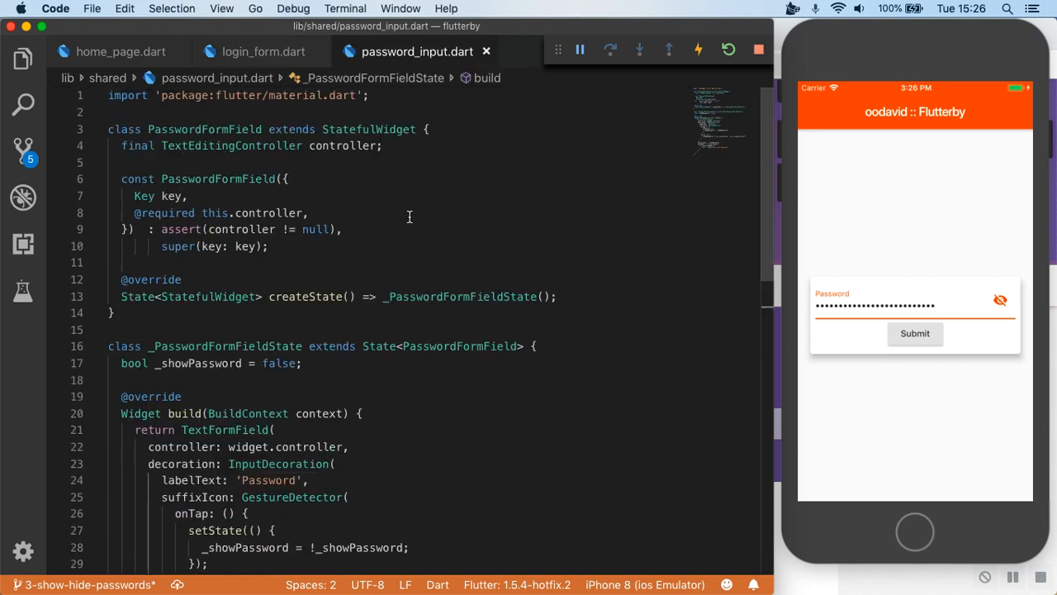
double_click(369, 129)
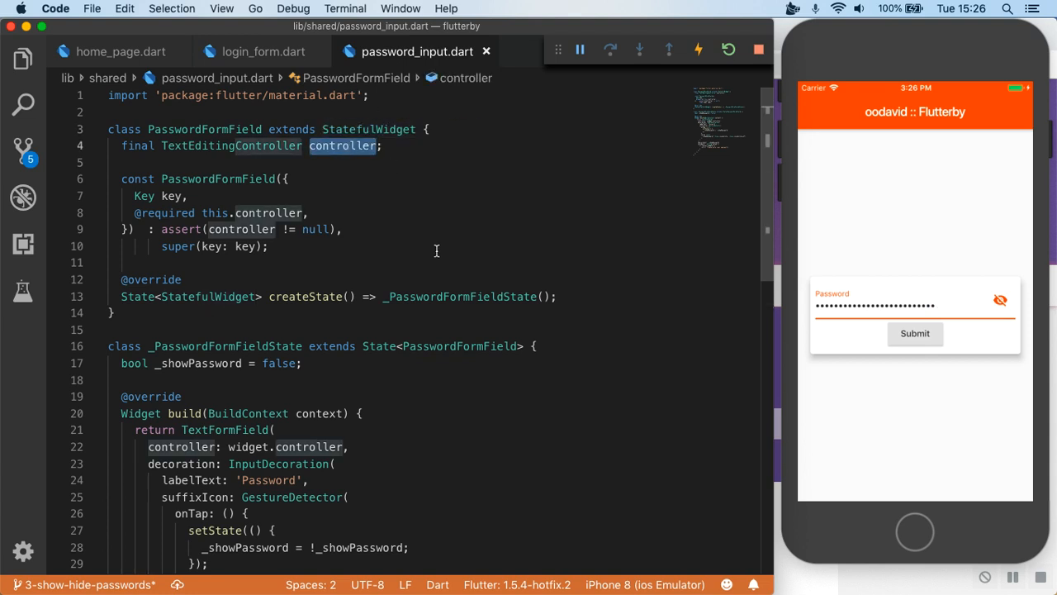
scroll("down", 3)
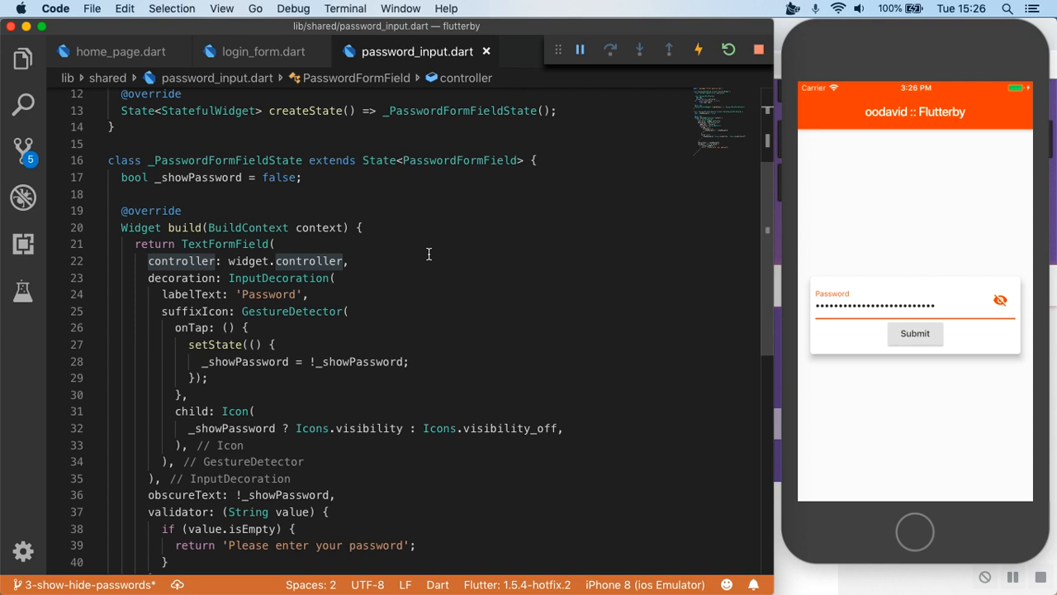
scroll("down", 3)
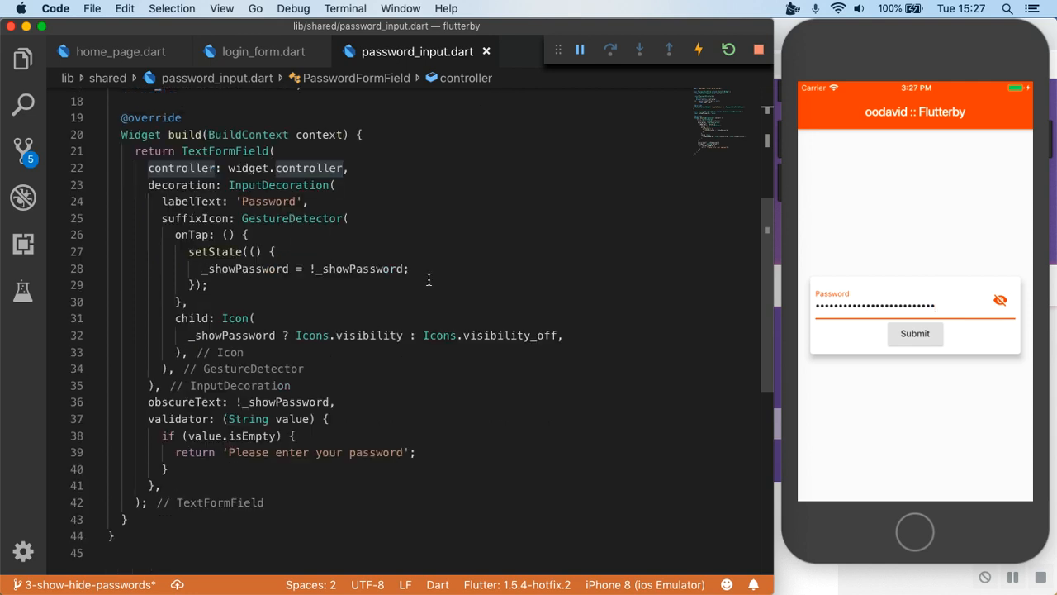
mouse_move(280, 401)
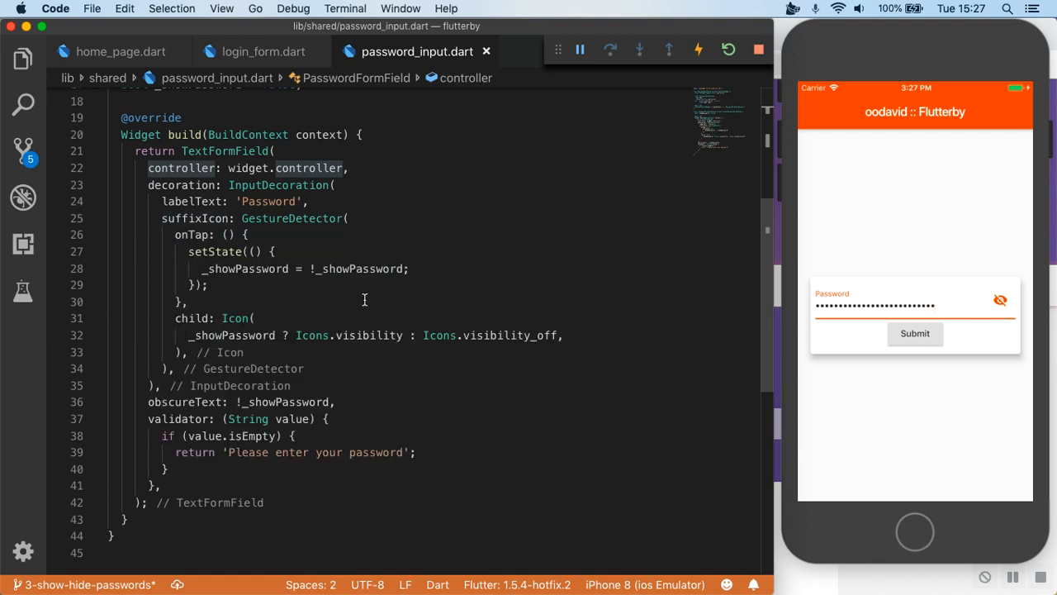
mouse_move(284, 287)
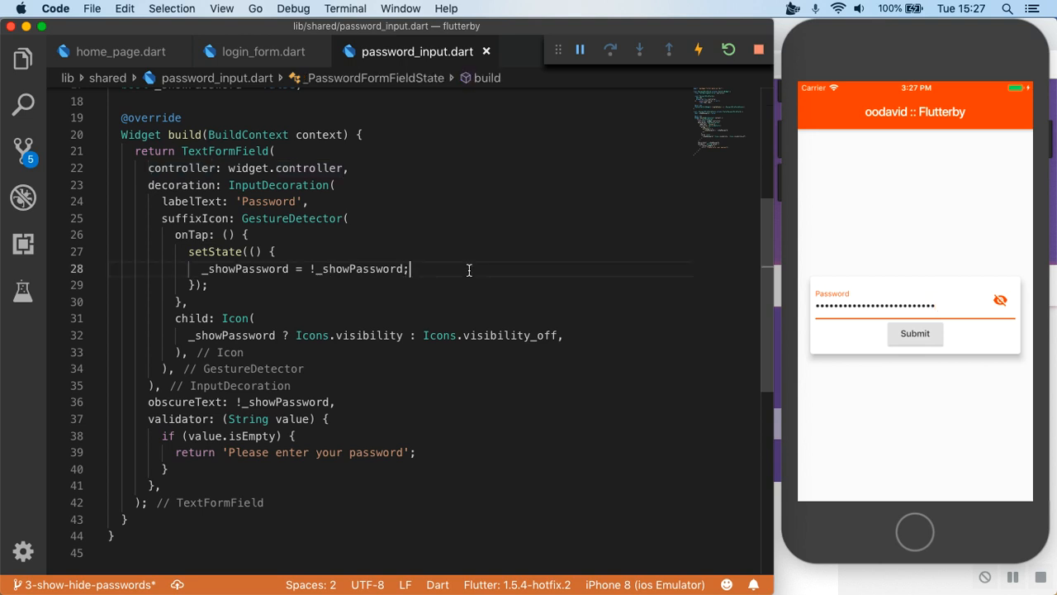
scroll("up", 3)
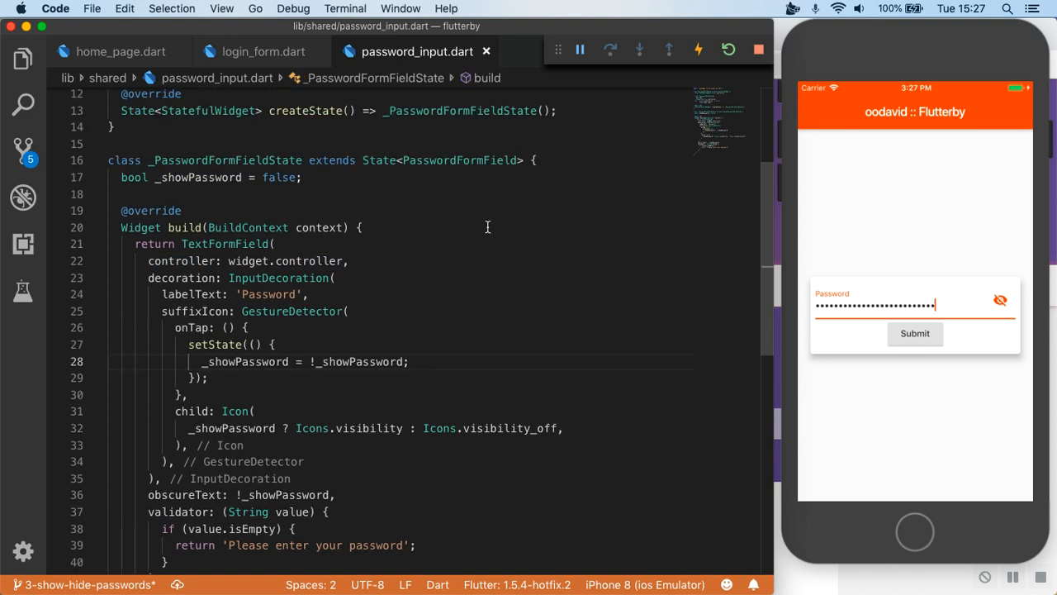
scroll("down", 3)
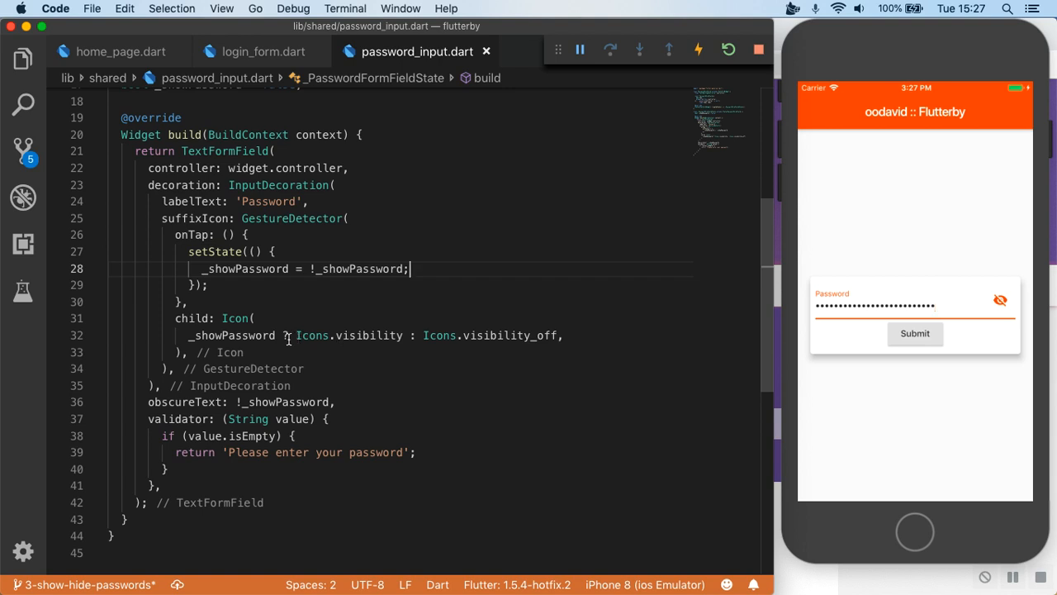
mouse_move(350, 374)
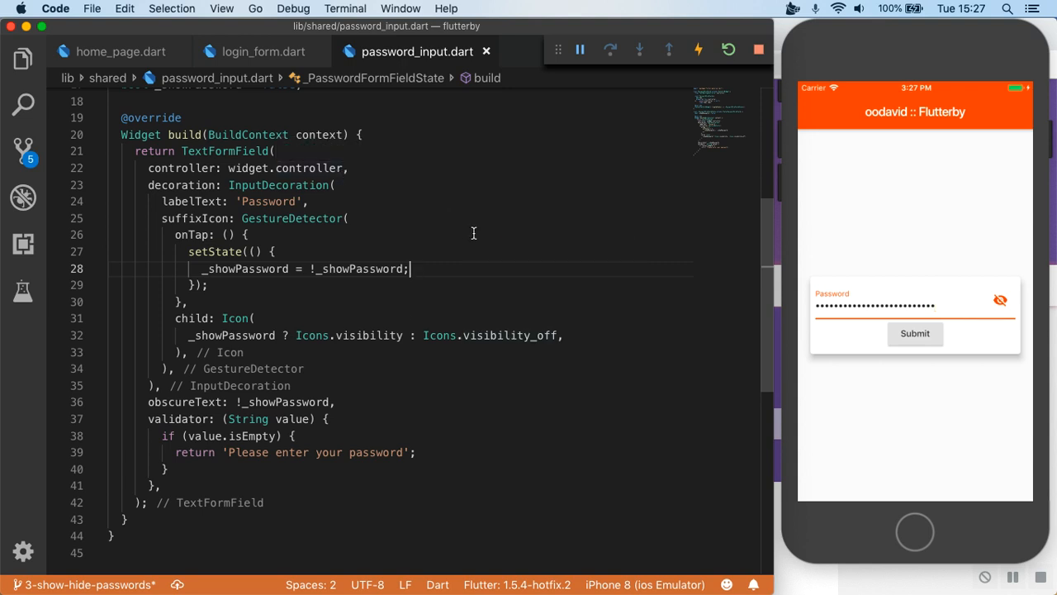
scroll("up", 3)
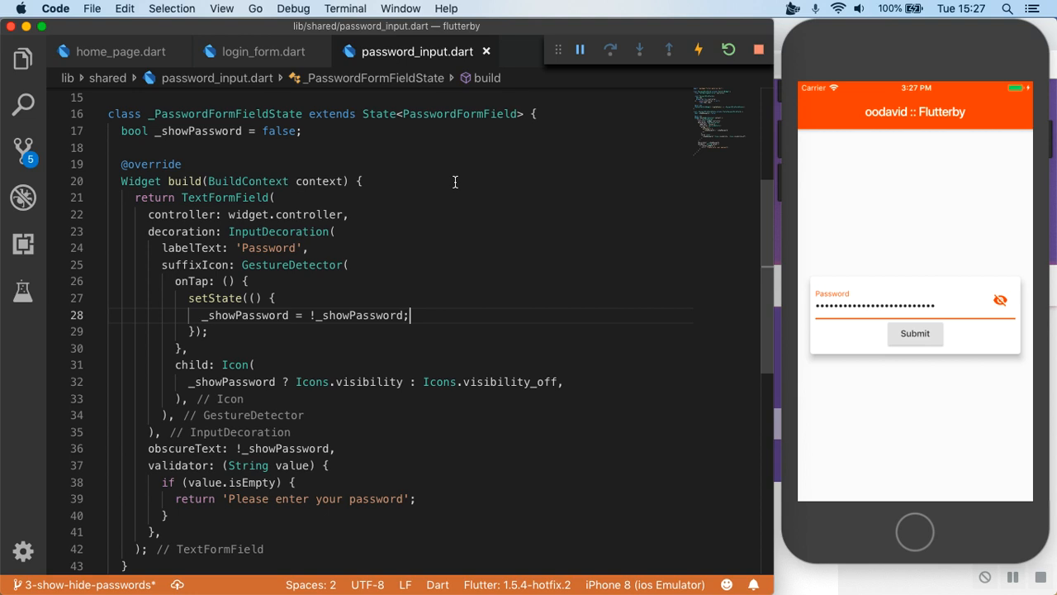
scroll("up", 3)
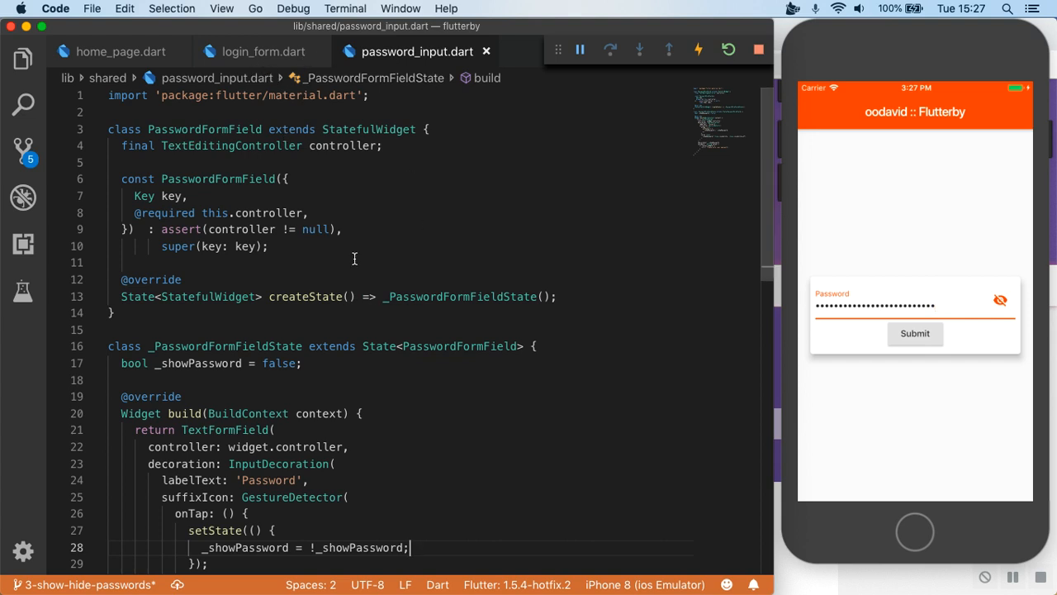
scroll("down", 3)
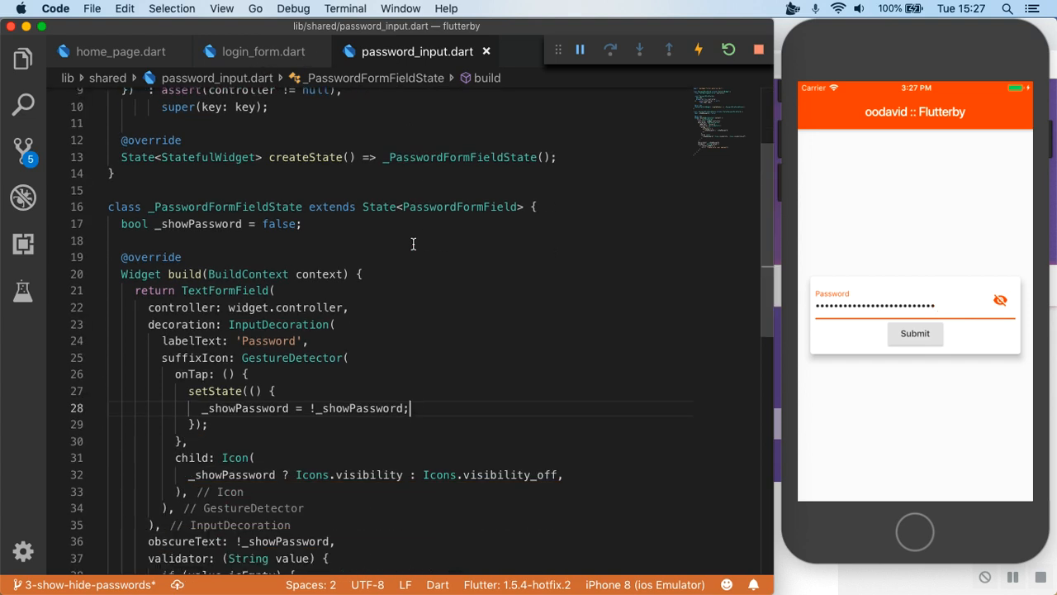
left_click(265, 51)
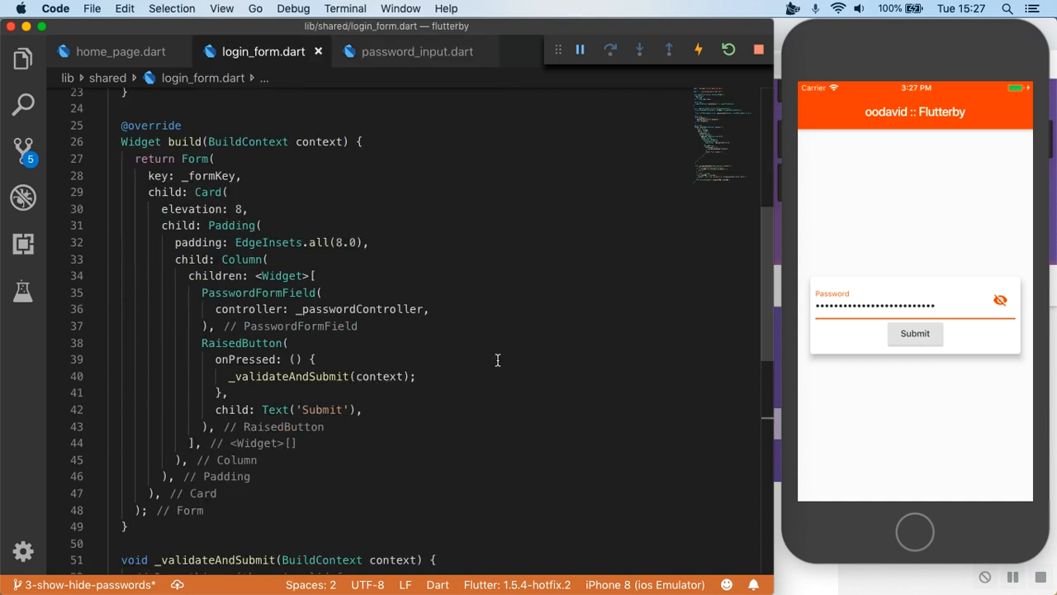
scroll("up", 3)
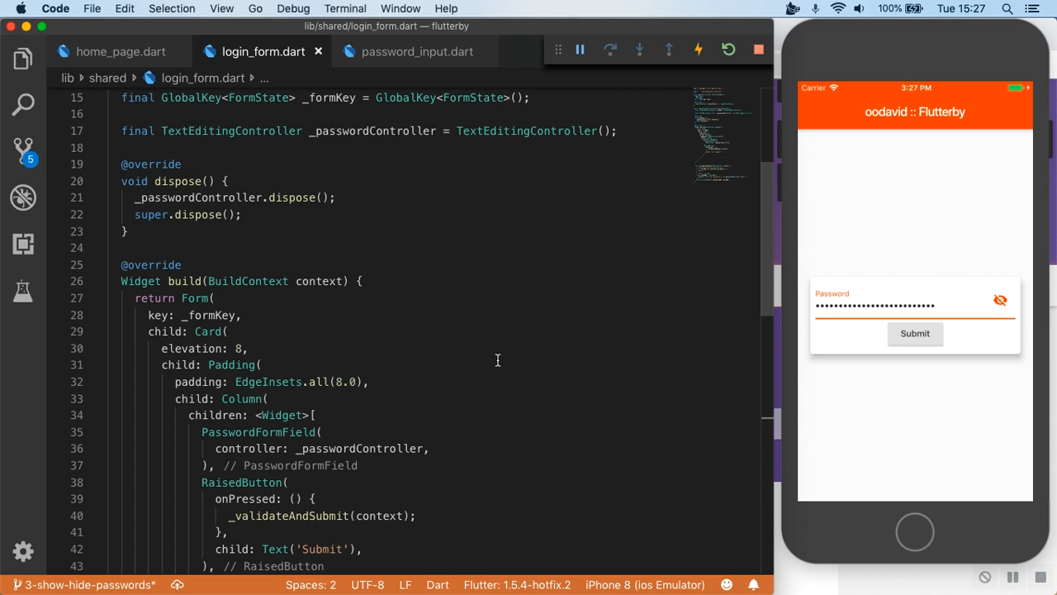
scroll("up", 3)
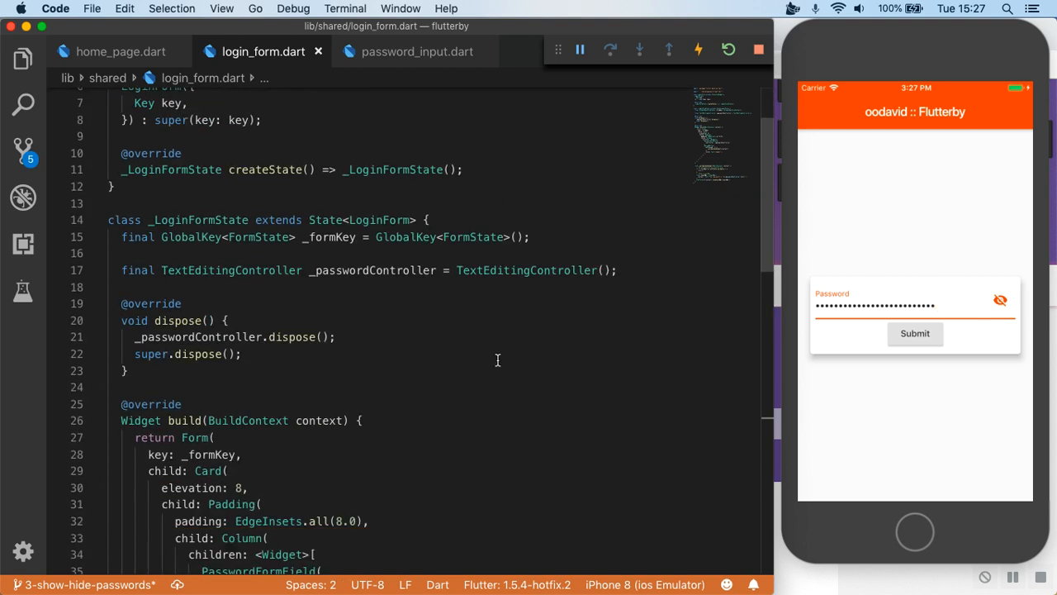
scroll("down", 3)
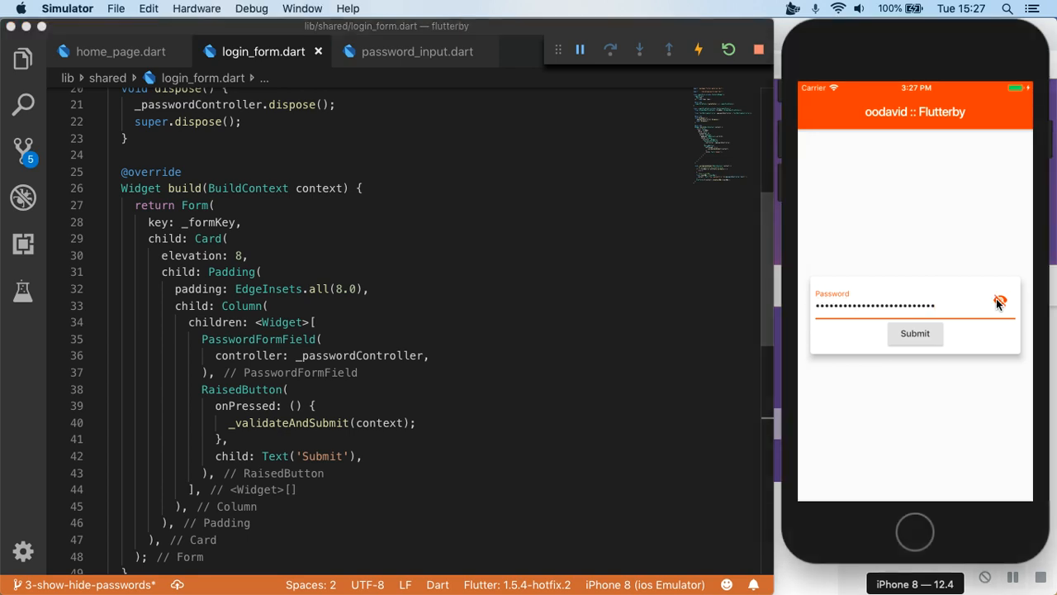
mouse_move(324, 231)
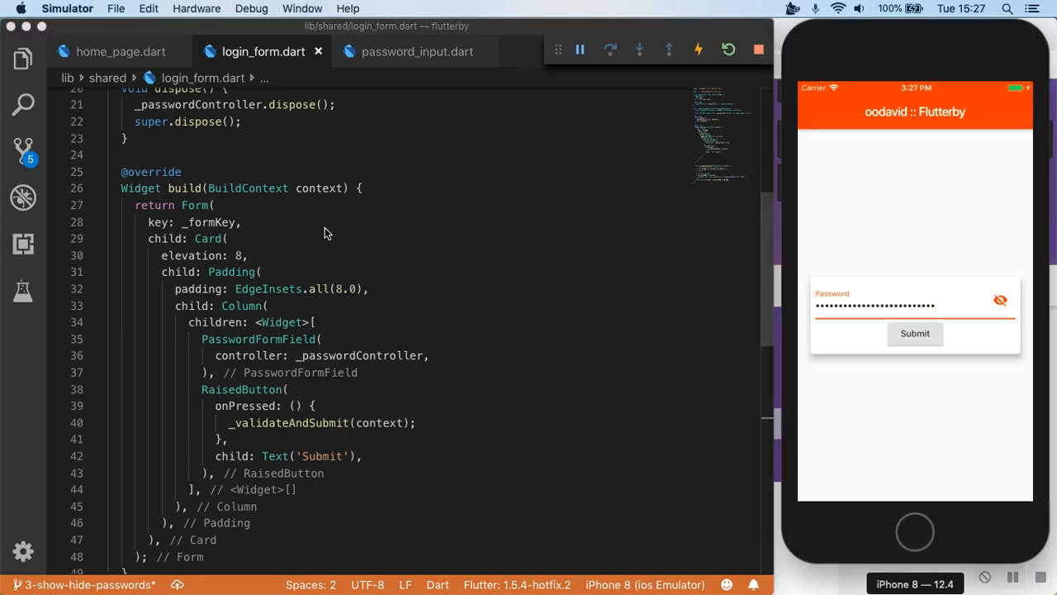
mouse_move(367, 164)
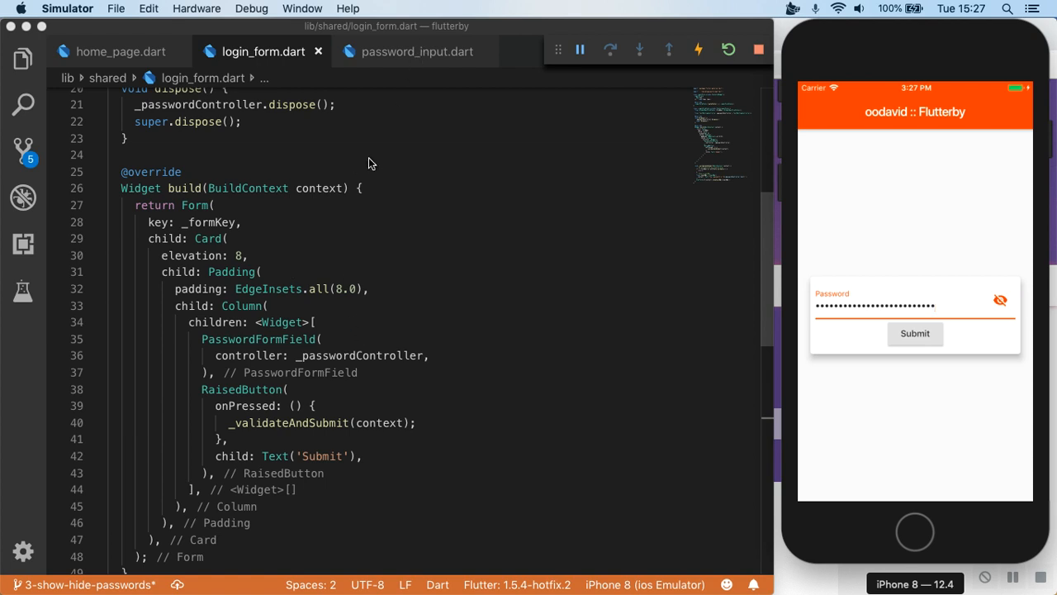
left_click(416, 51)
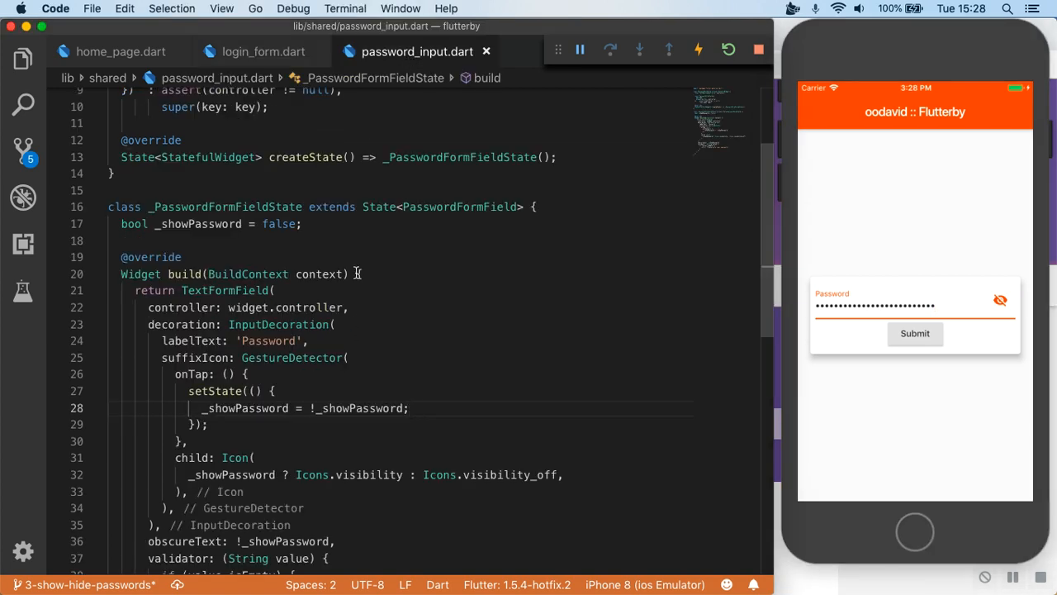
left_click(262, 51)
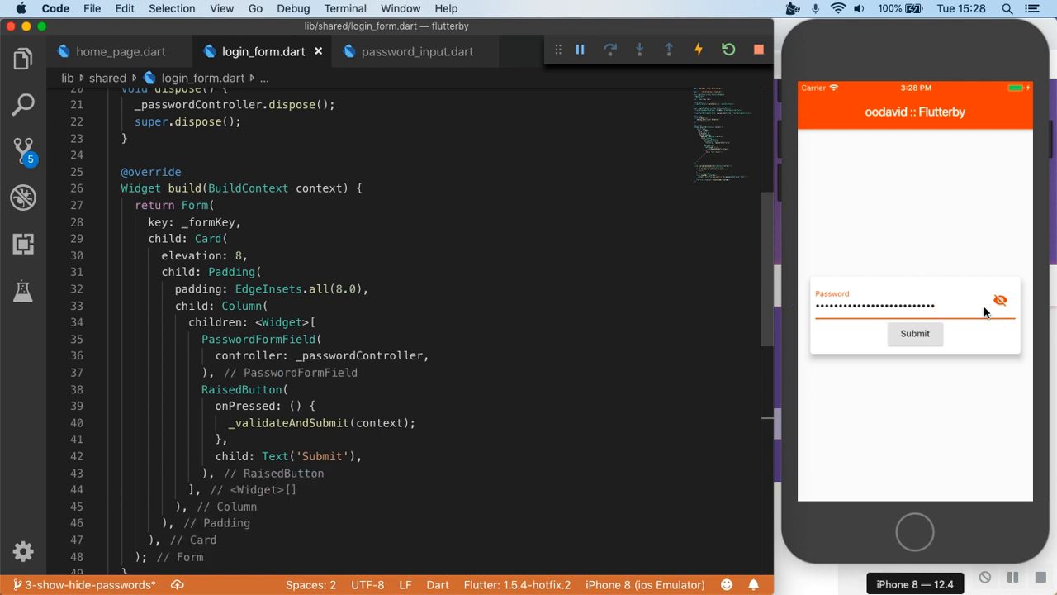
mouse_move(503, 371)
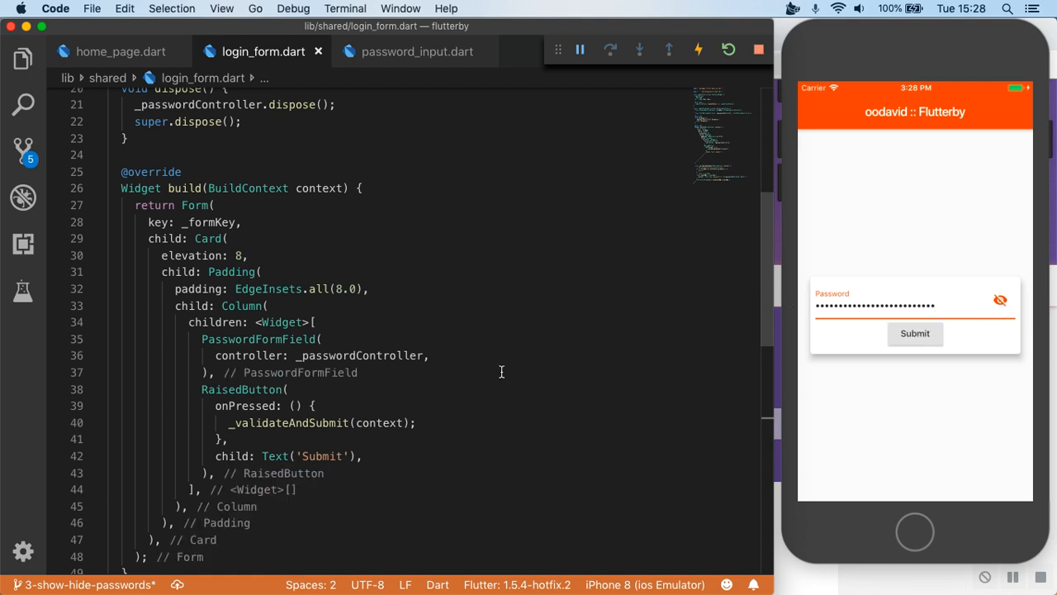
mouse_move(192, 390)
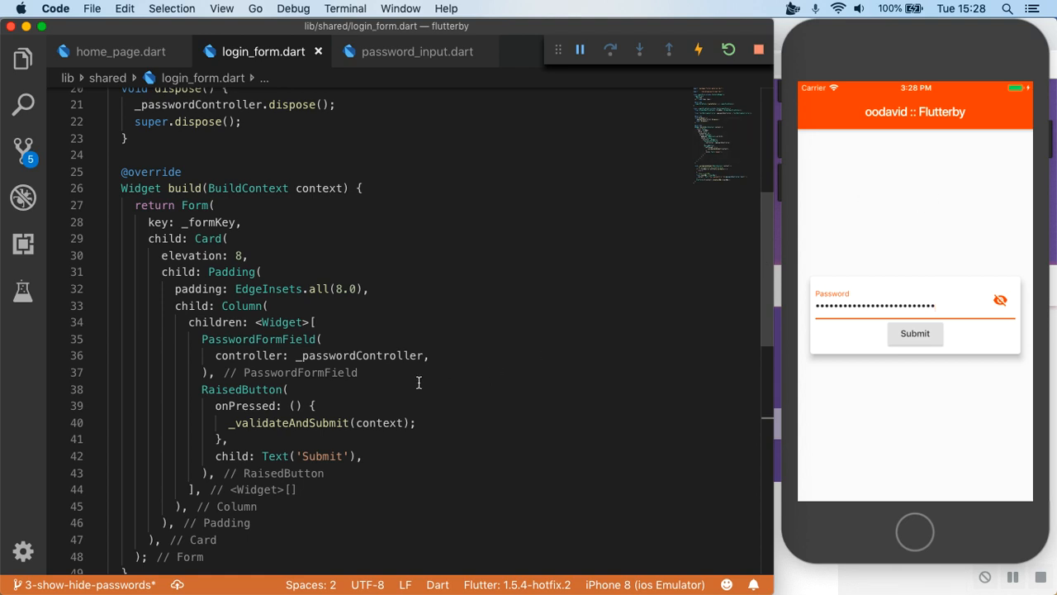
mouse_move(384, 403)
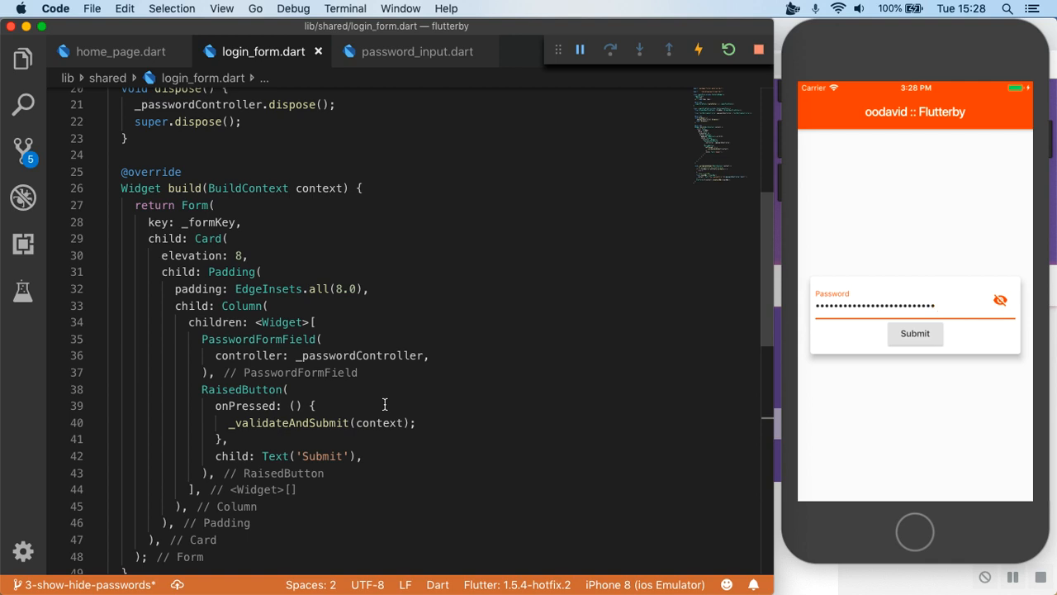
mouse_move(416, 66)
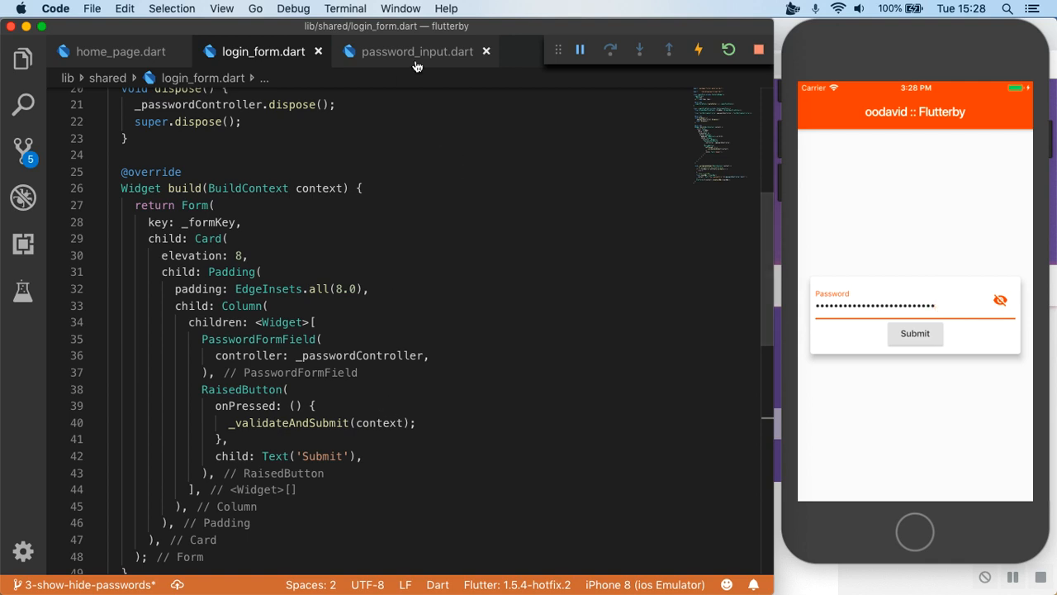
left_click(409, 51)
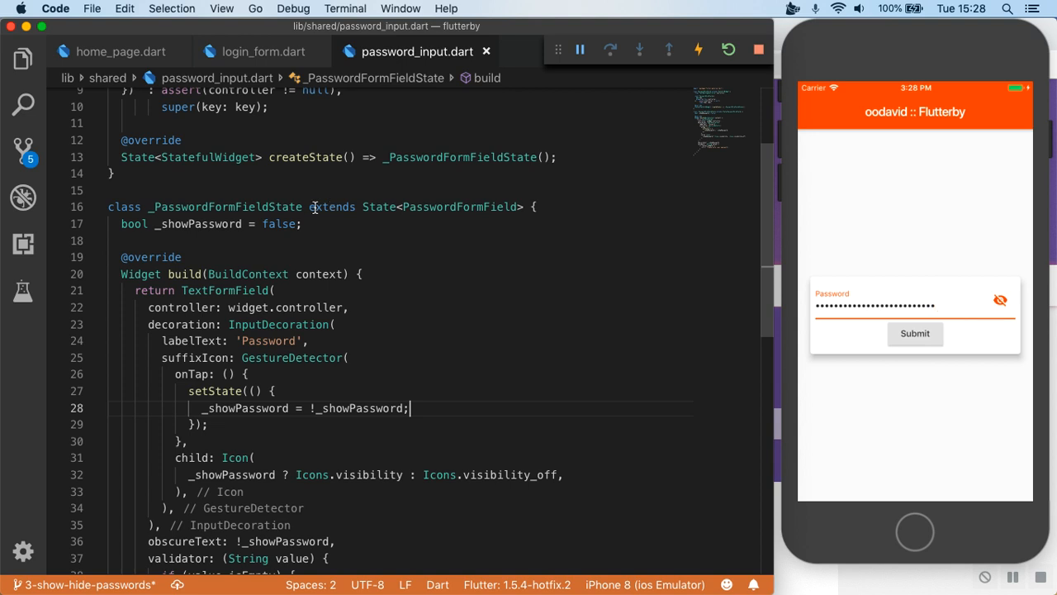
left_click(264, 52)
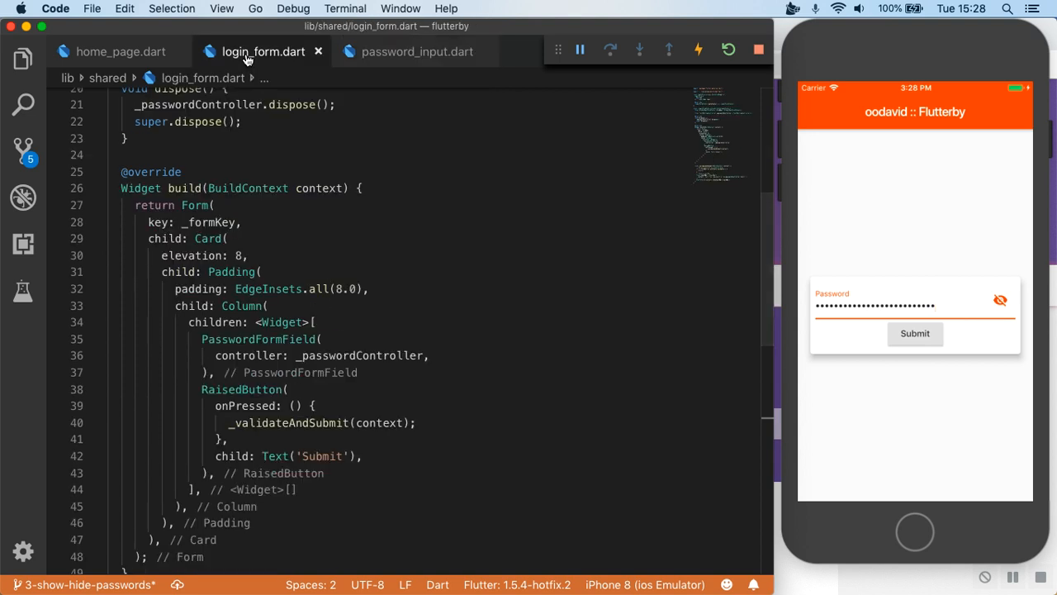
mouse_move(113, 51)
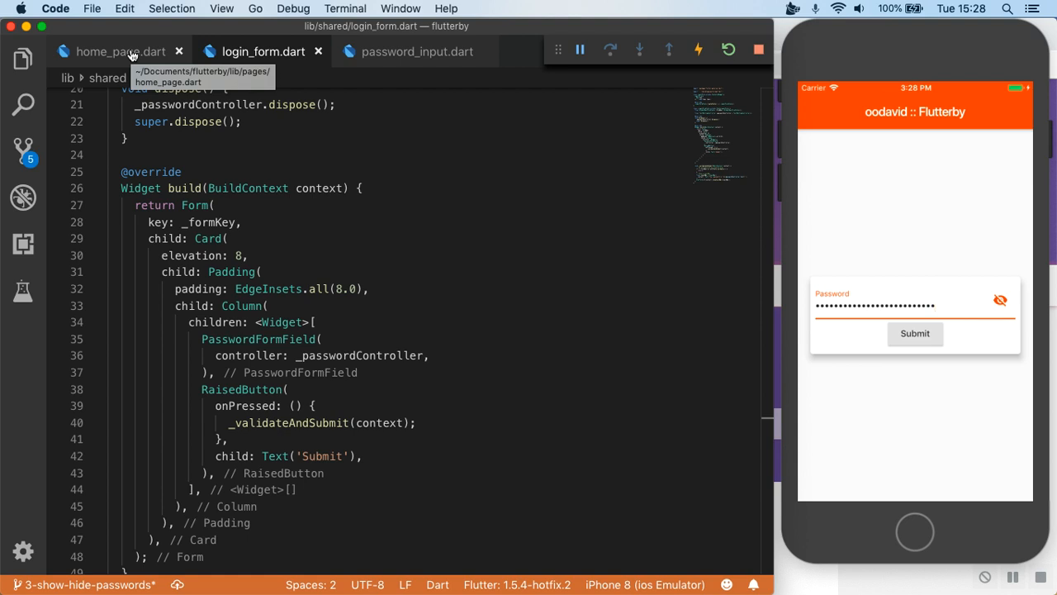
left_click(121, 51)
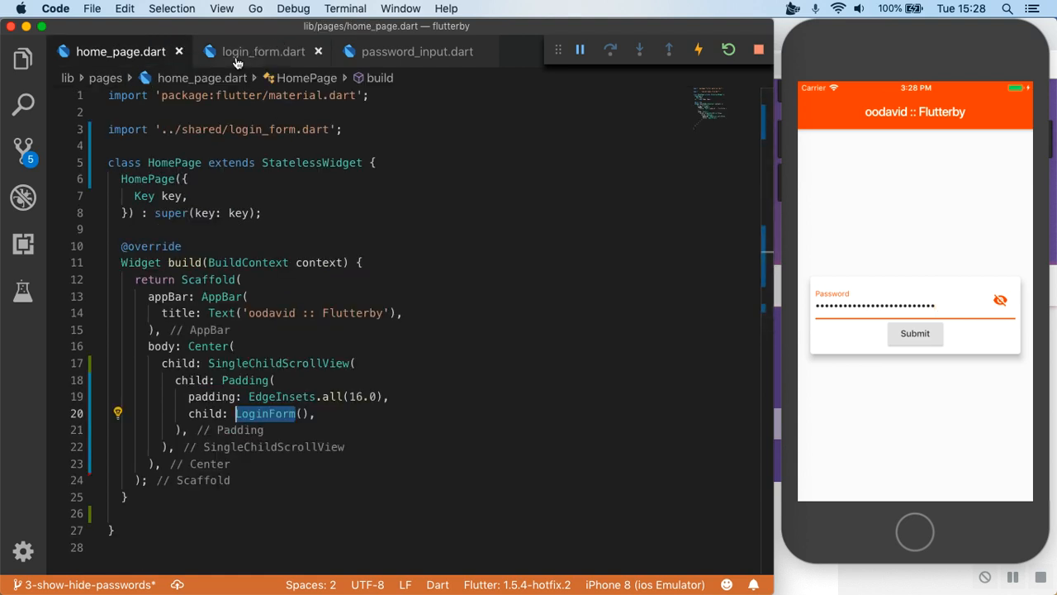
left_click(262, 51)
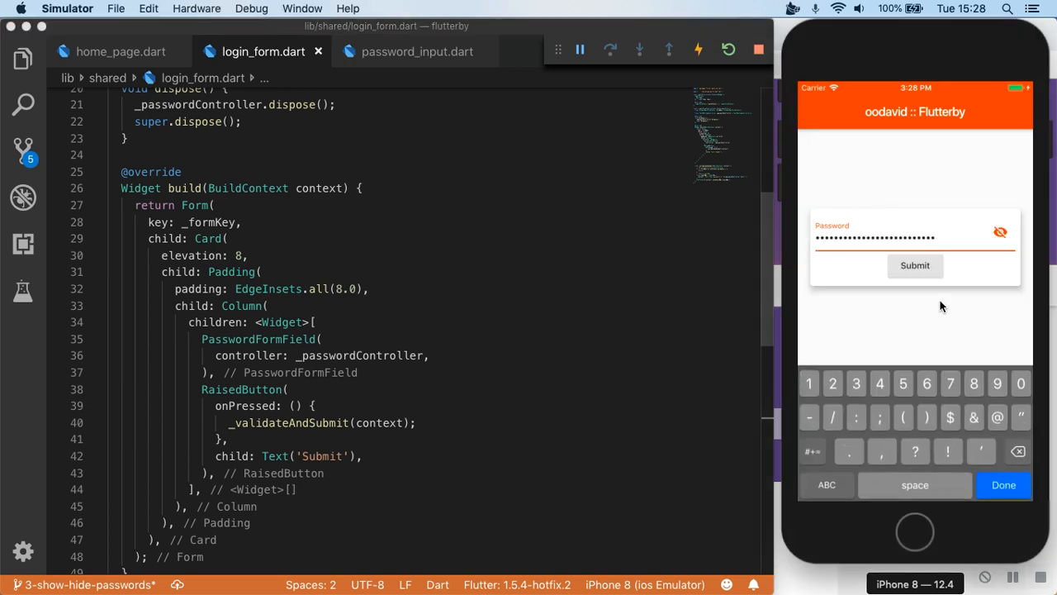
left_click(826, 486)
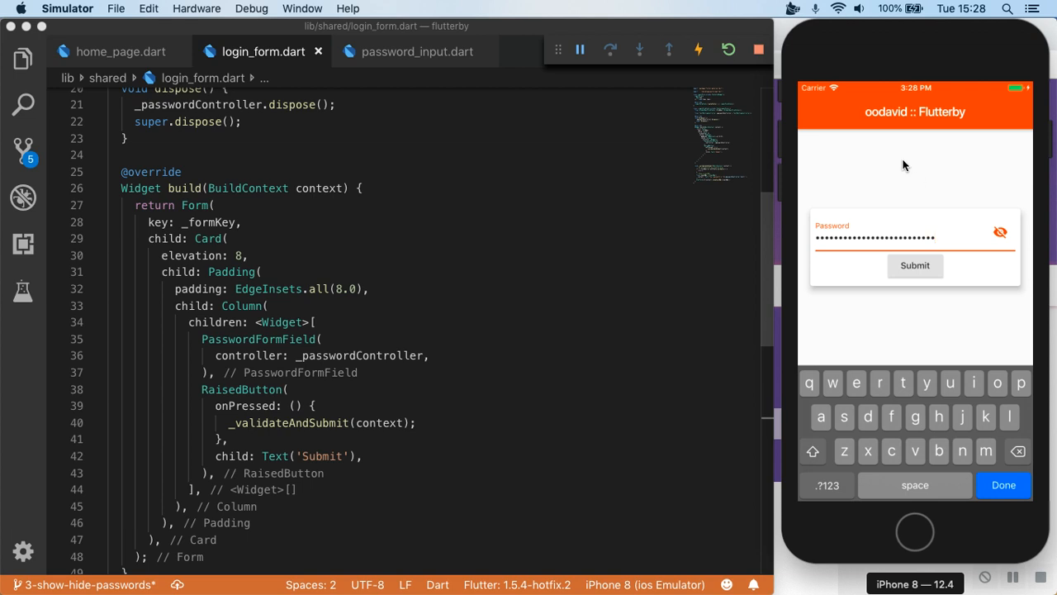
left_click(1002, 485)
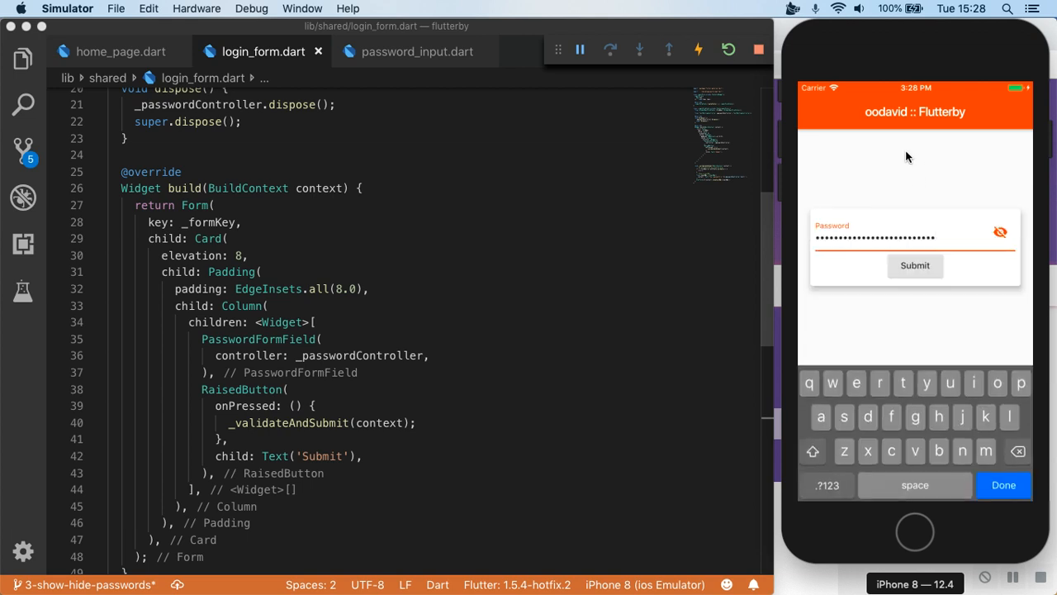
left_click(1005, 486)
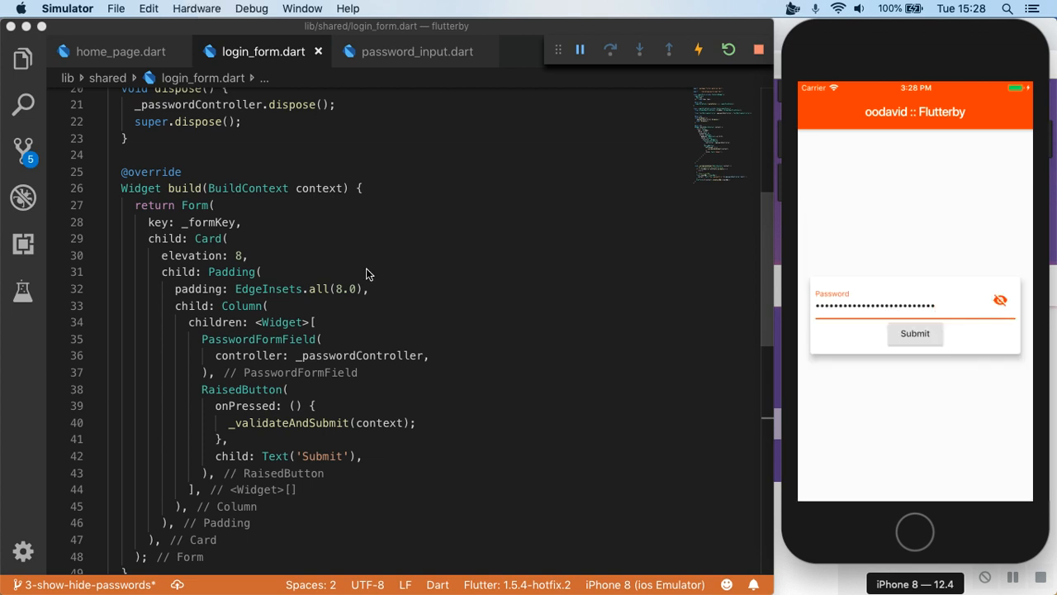
Step: Add repeated Text('Hello world') widgets above PasswordFormField, then focus the password field to raise the keyboard
type("Text(''),")
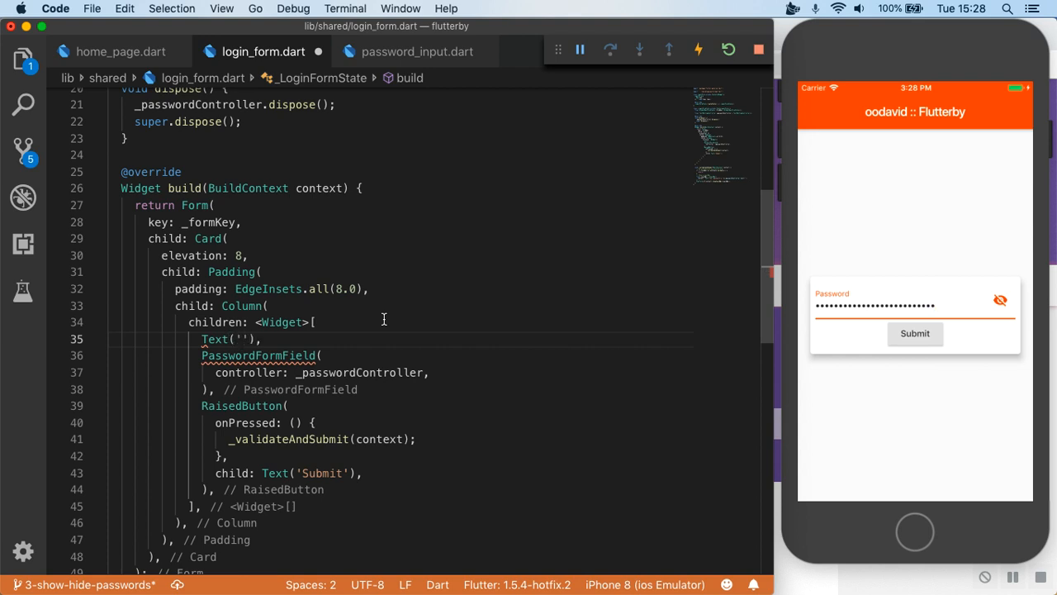
type("Hello world")
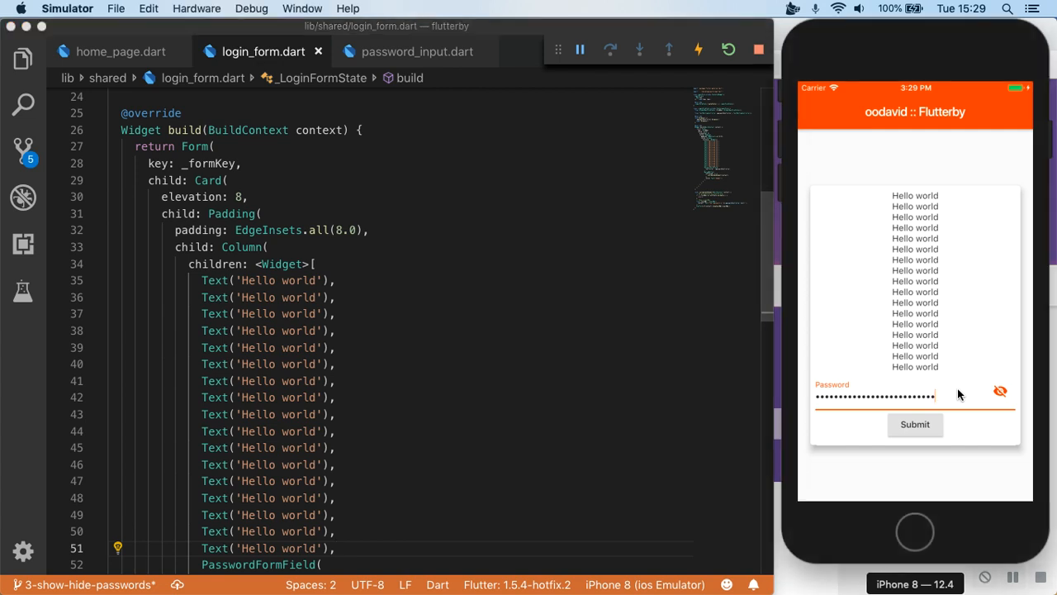
left_click(875, 394)
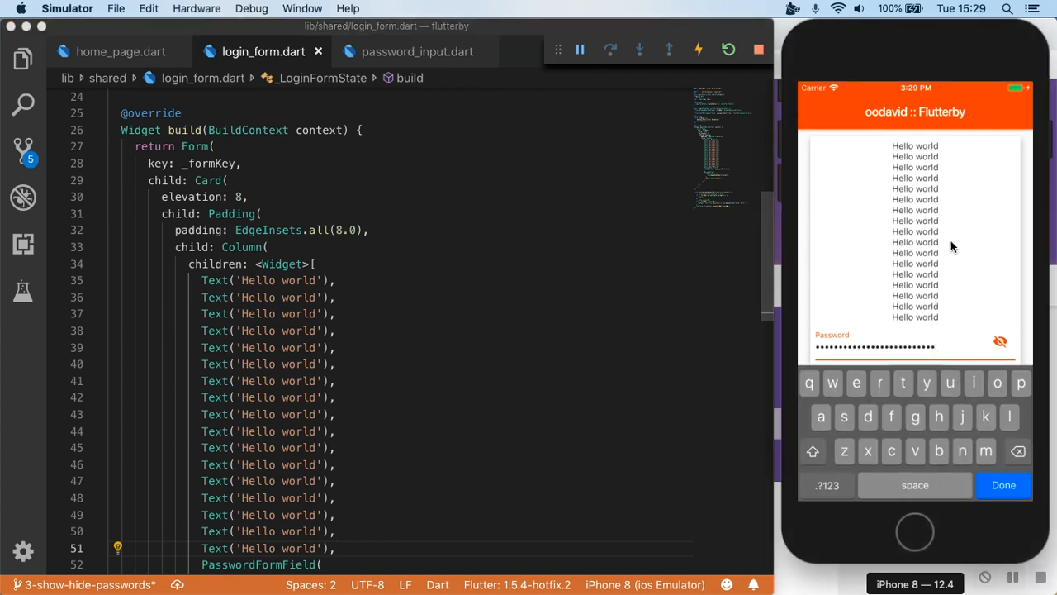
left_click(826, 486)
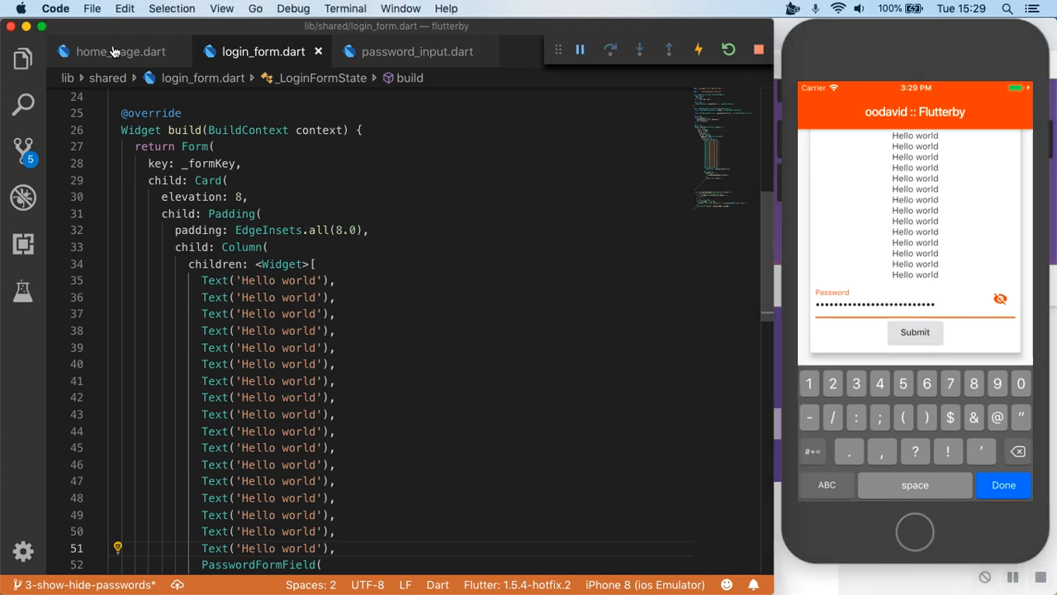
Step: Return to home_page.dart and try scrolling the stacked form above the simulator keyboard
left_click(121, 52)
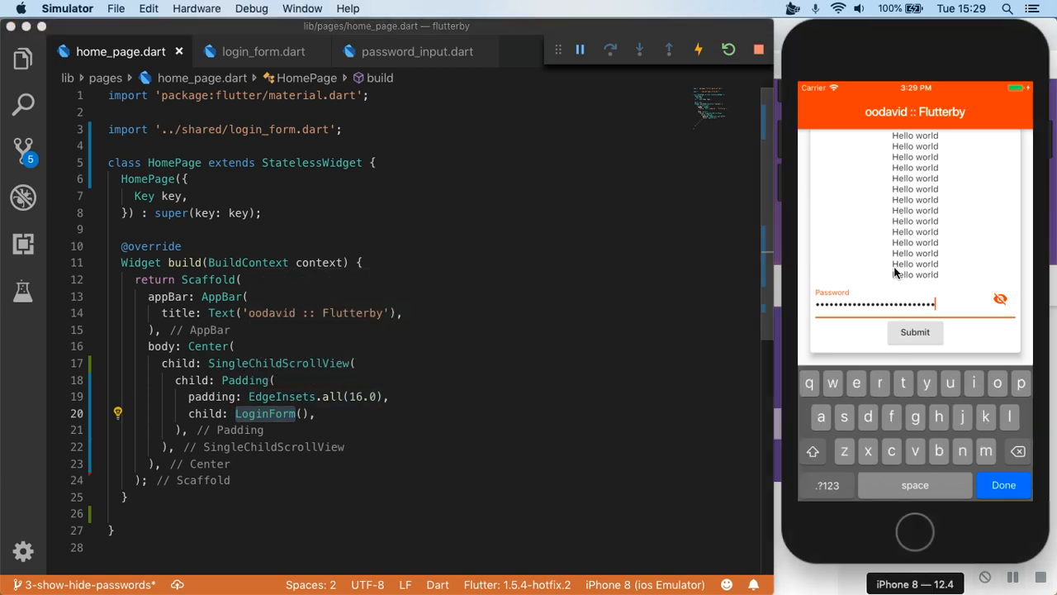
left_click(826, 486)
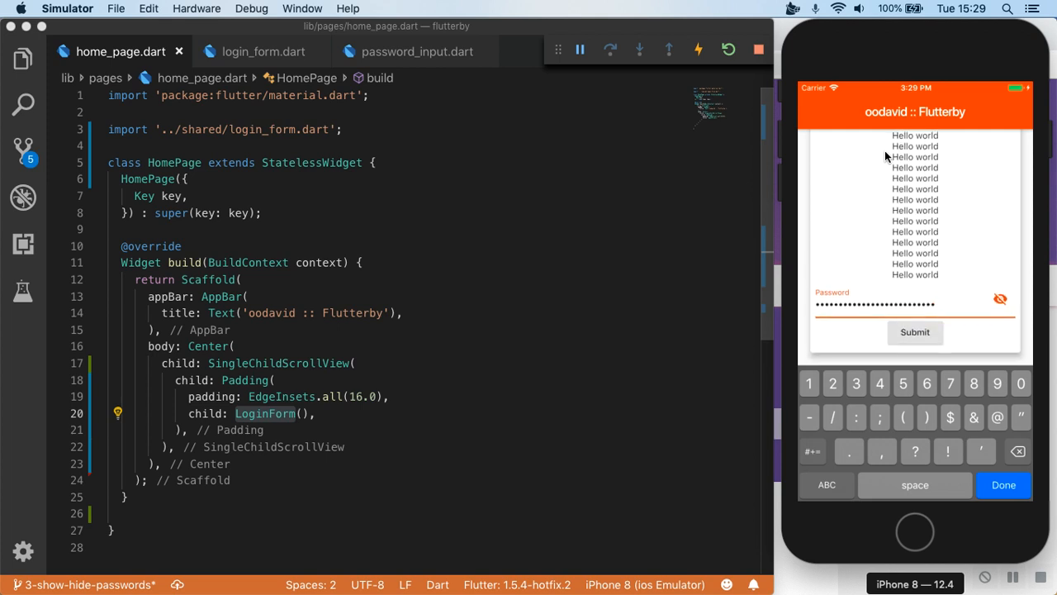